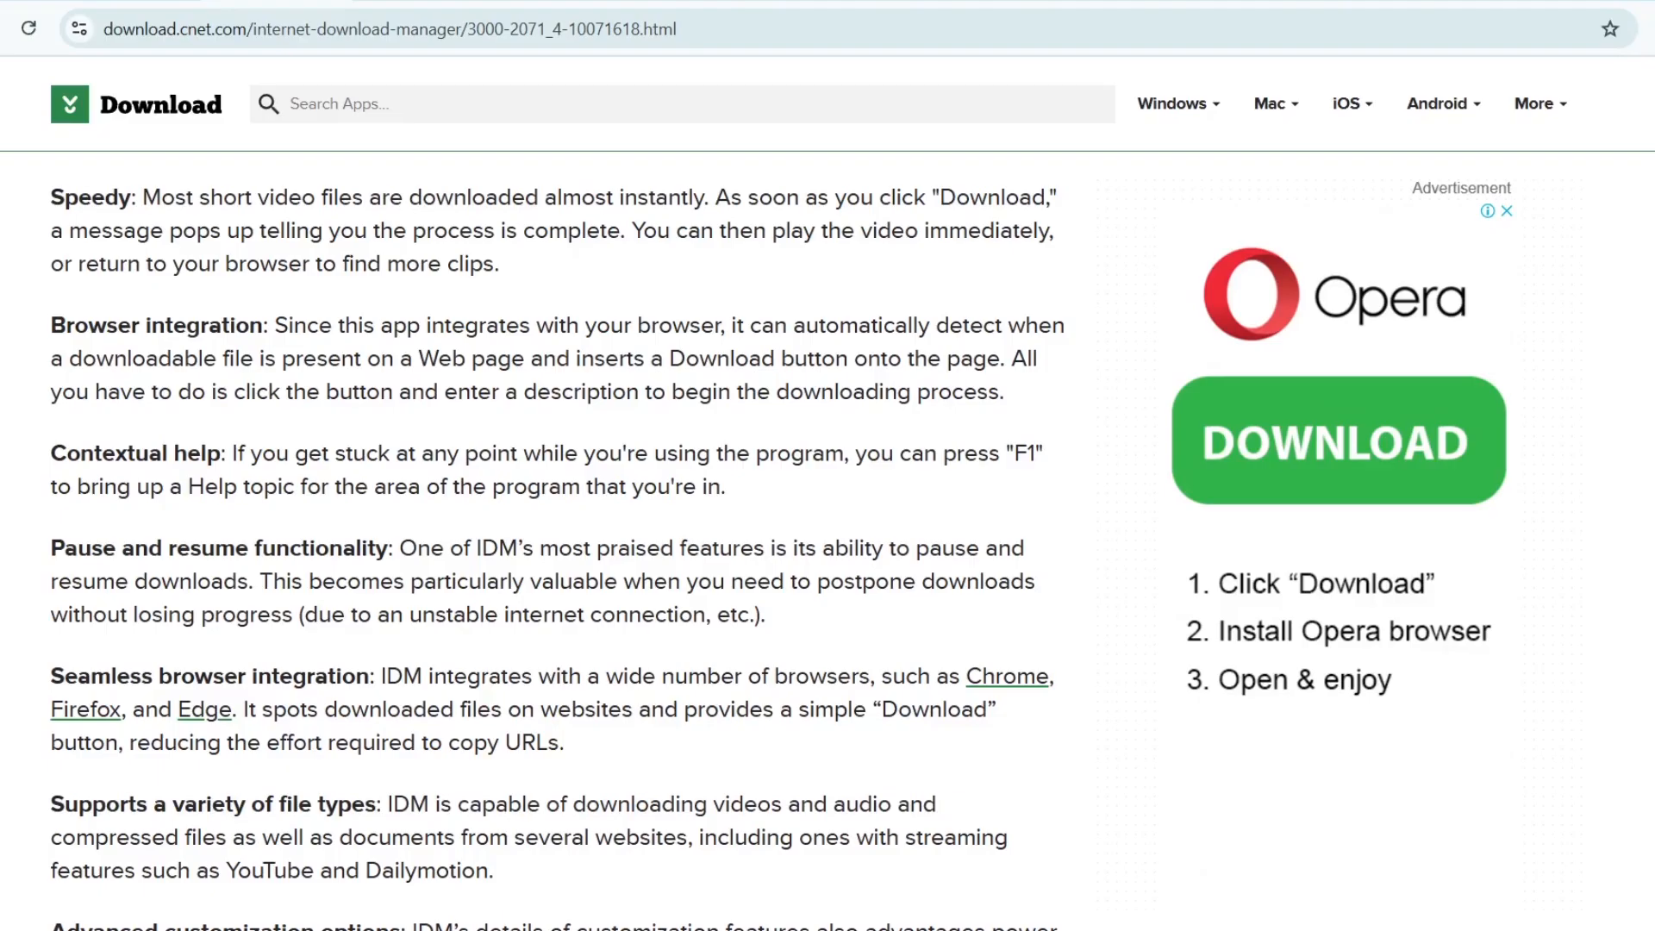
Switch the 'recaptcha' Google results to Images and scroll through the reCAPTCHA examples.
{"action": "type", "text": "vpn"}
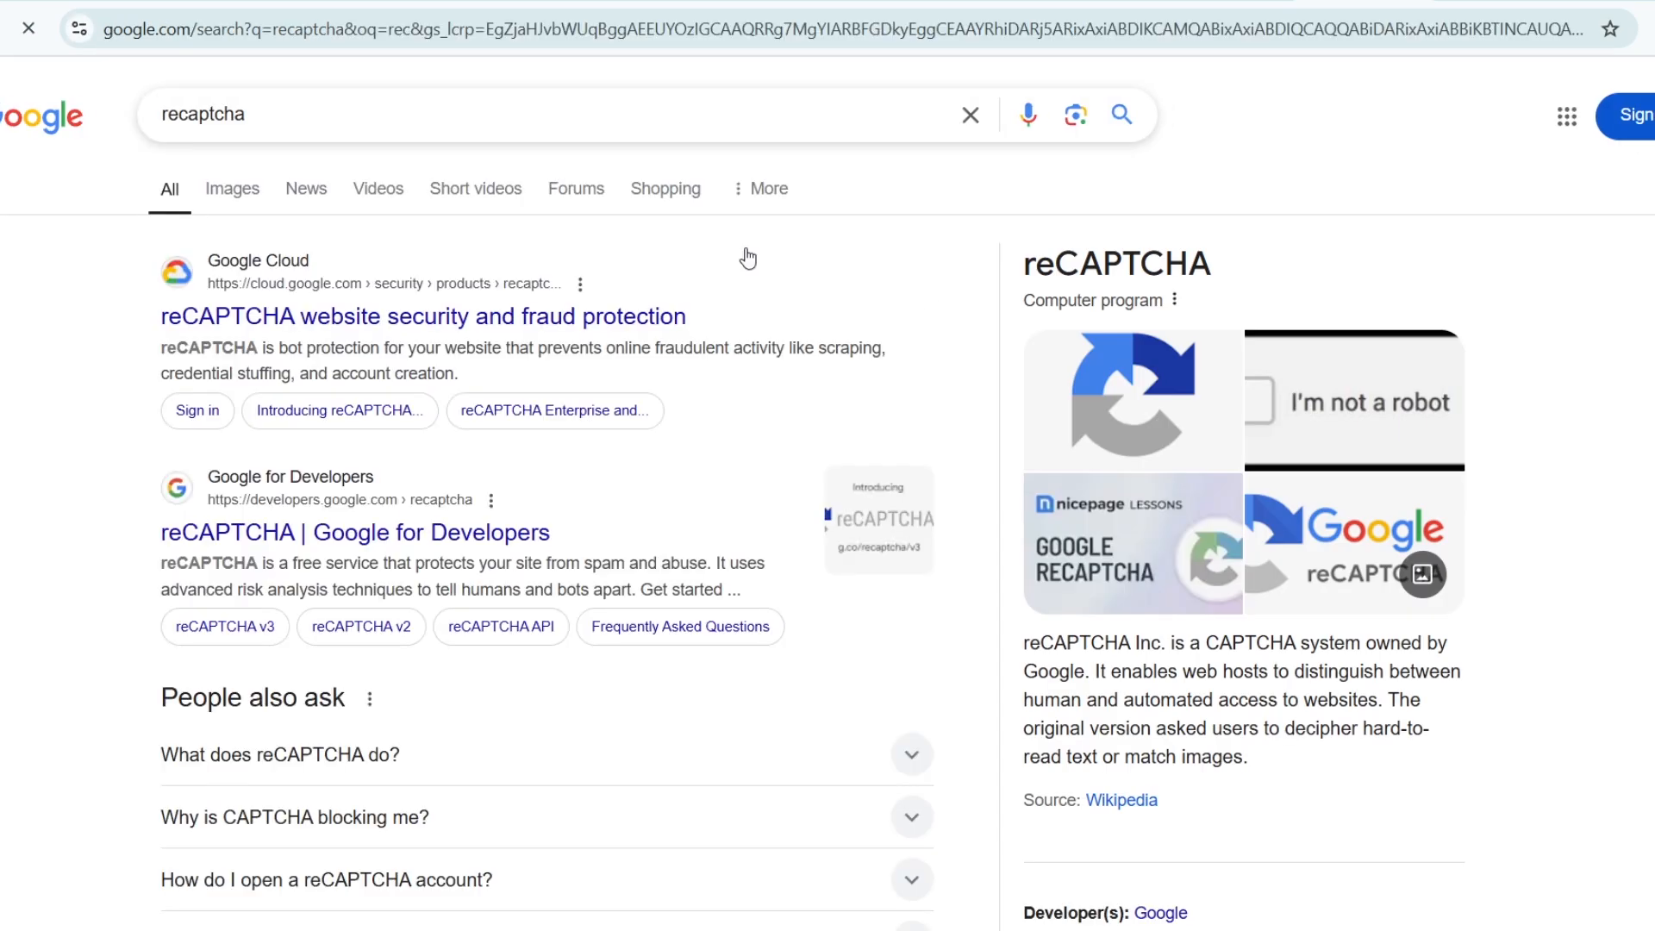
{"action": "left_click", "coordinate": [219, 188]}
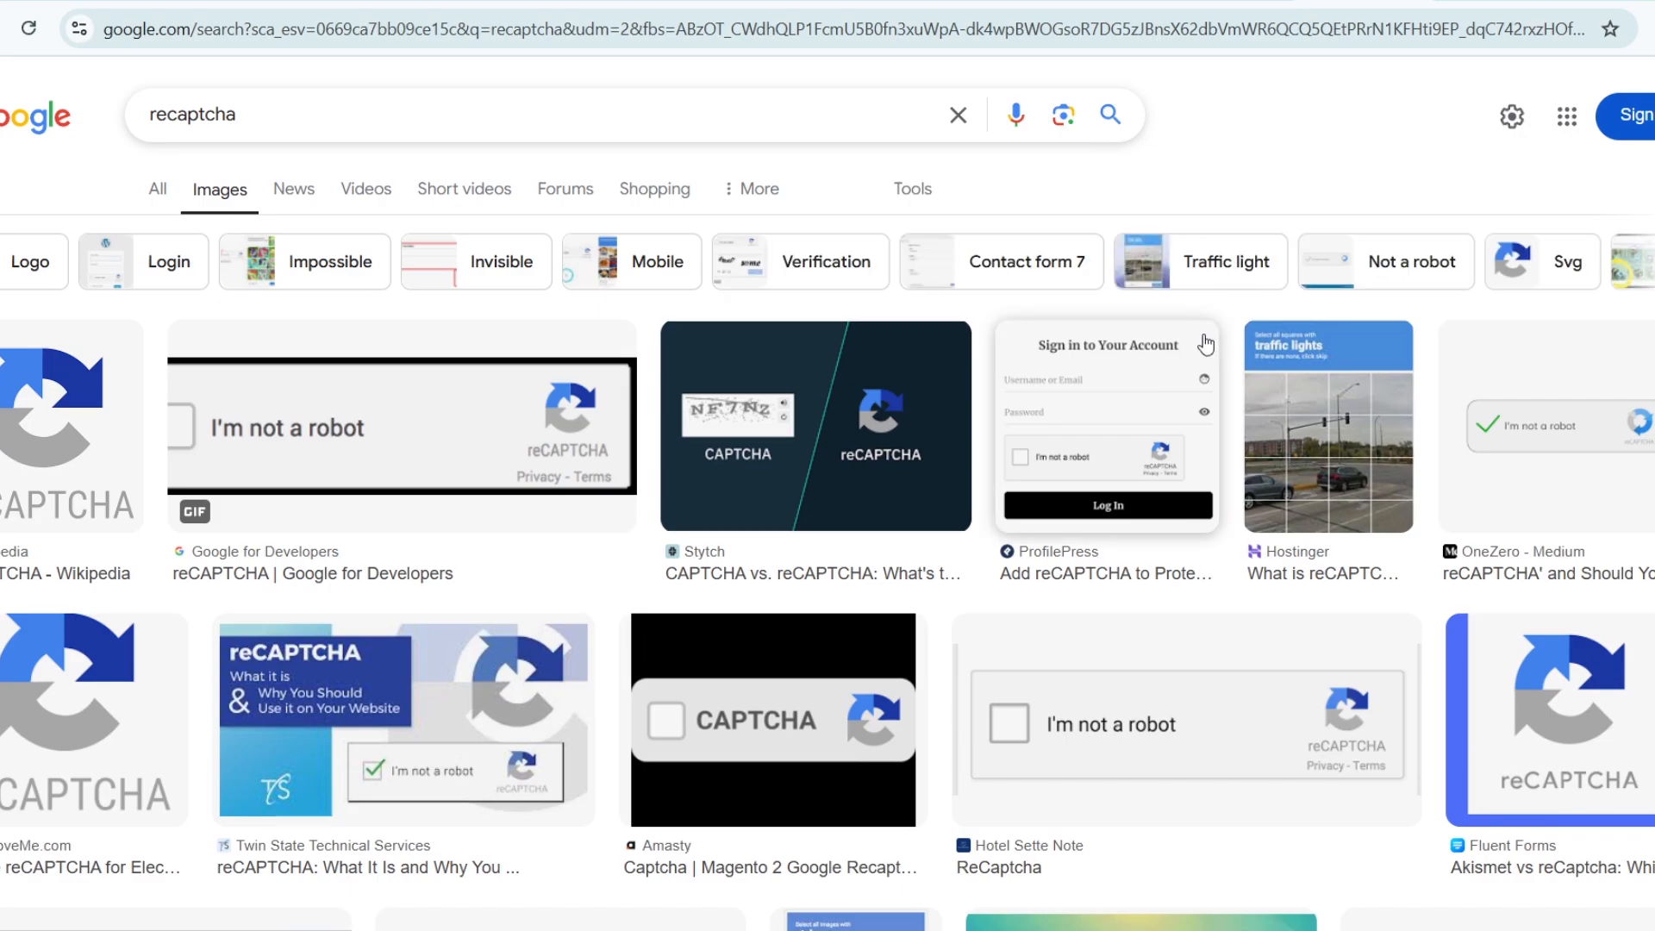
{"action": "scroll", "scroll_direction": "down", "scroll_amount": 3}
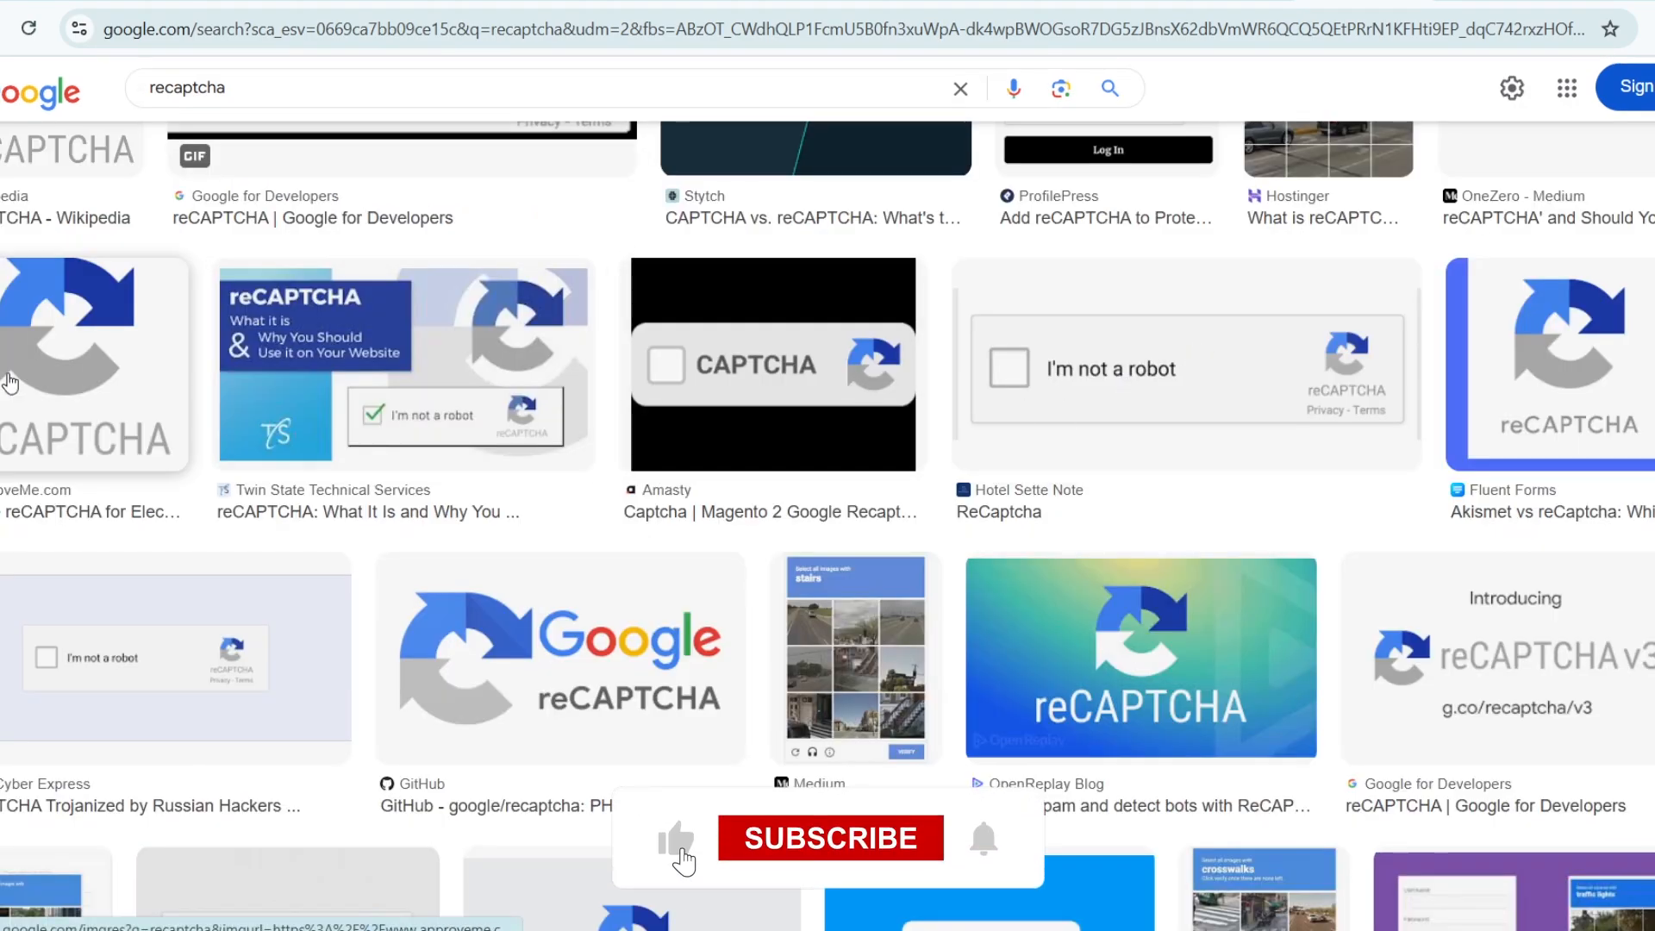
{"action": "left_click", "coordinate": [830, 838]}
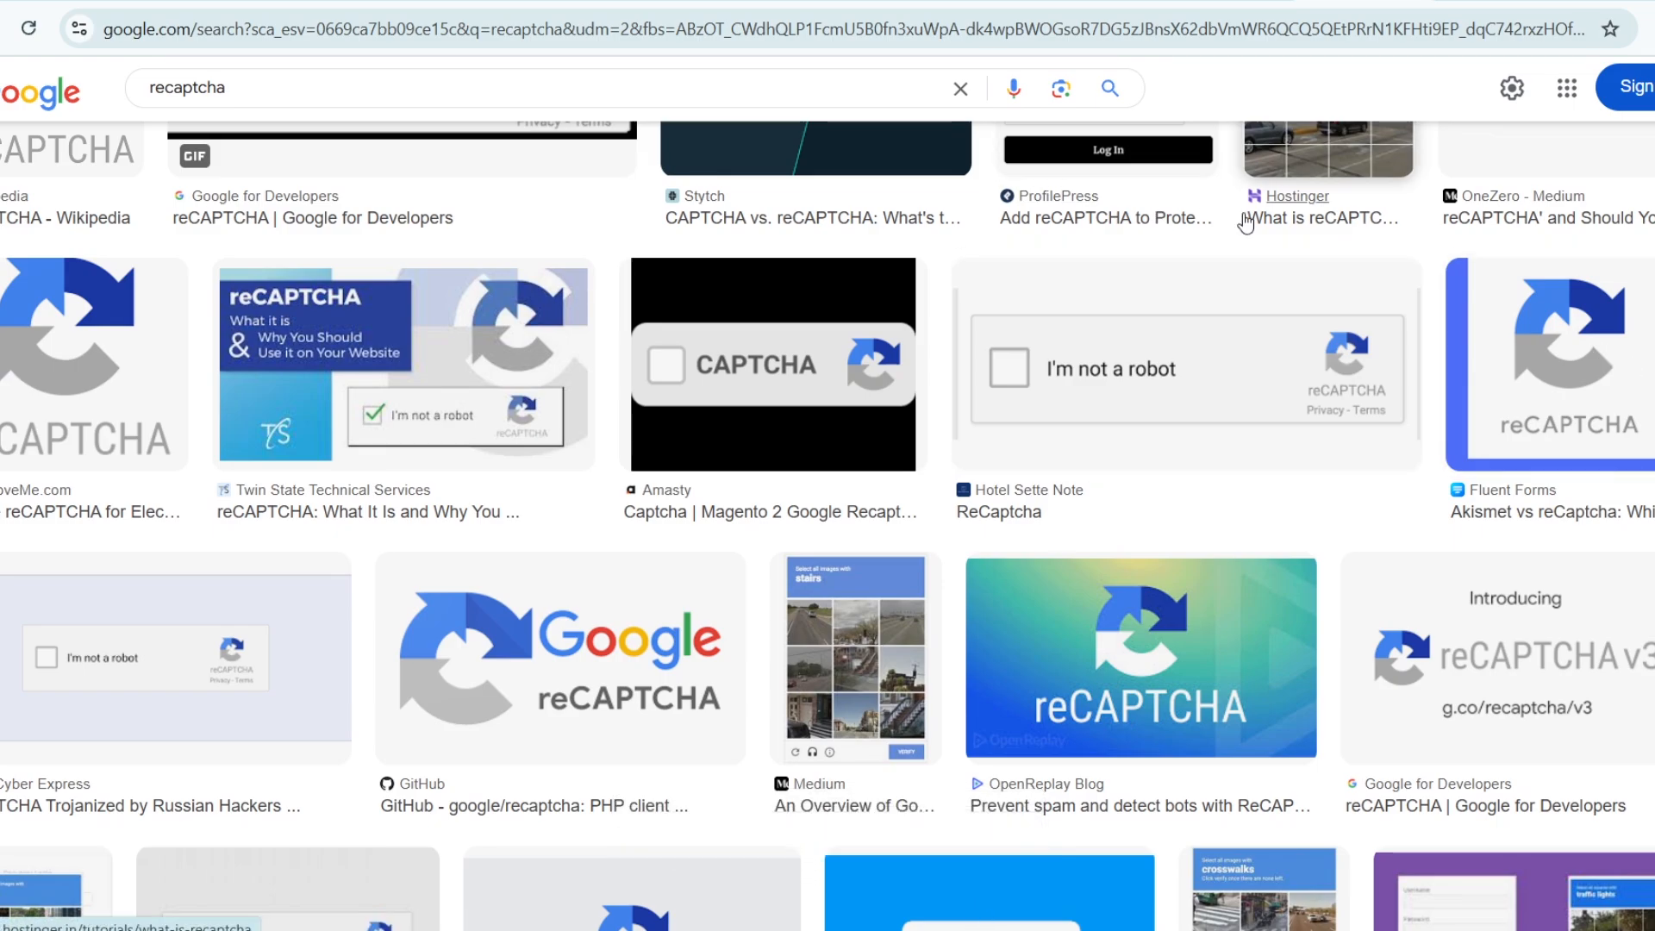
{"action": "mouse_move", "coordinate": [1101, 217]}
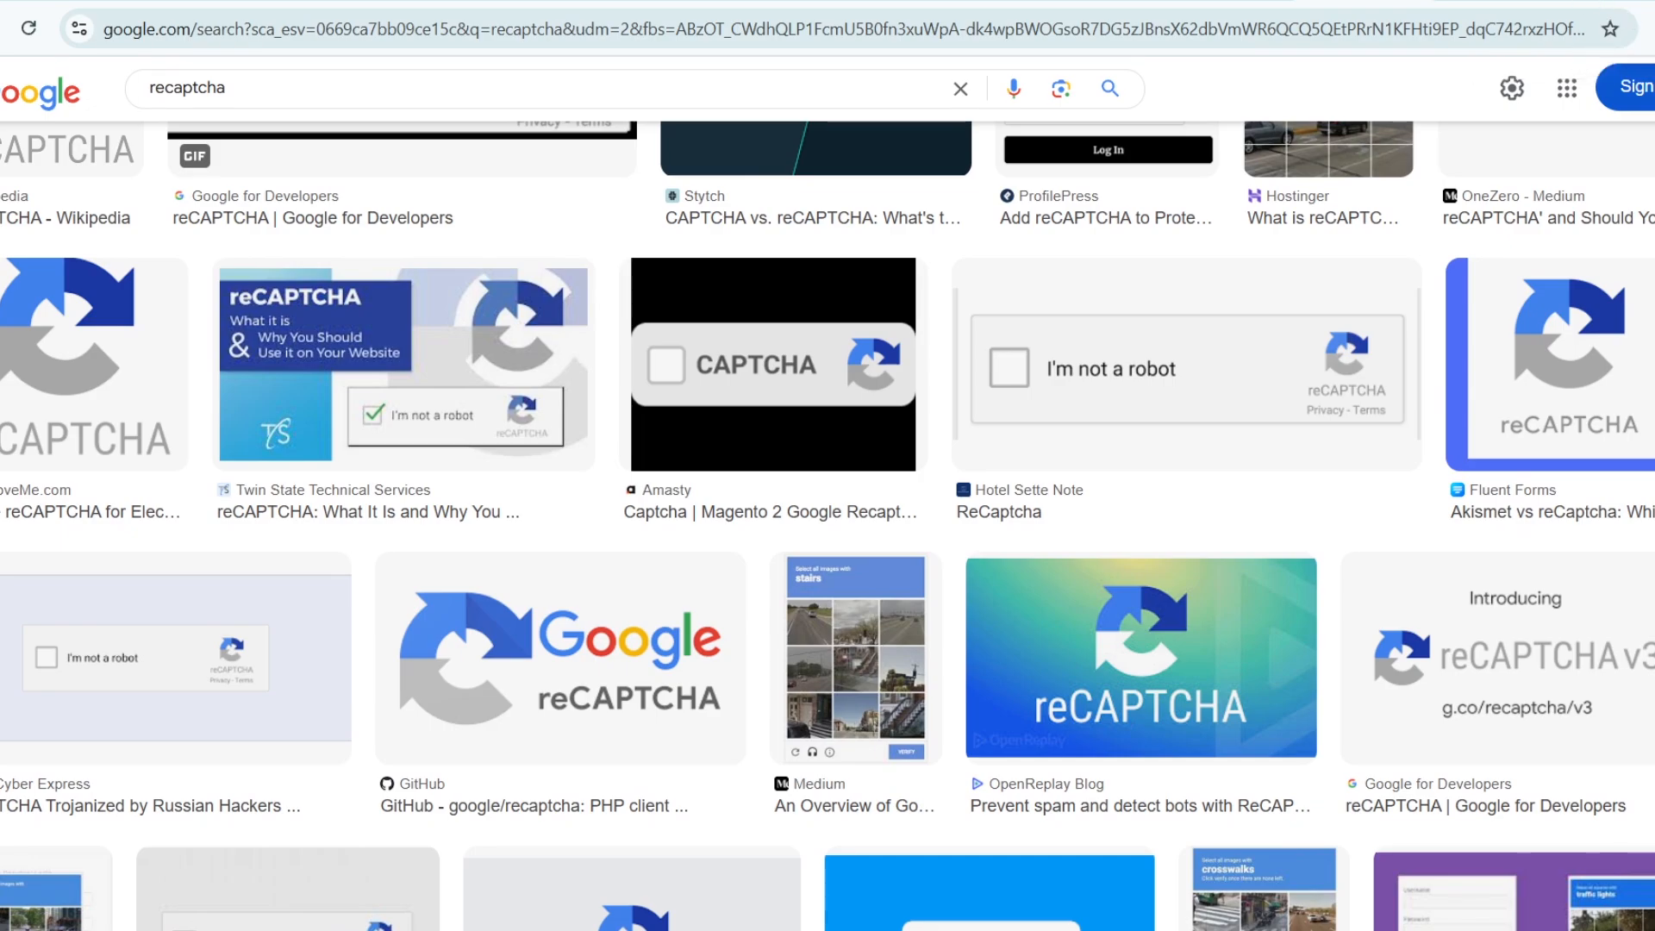
Delete all-time browsing history, cookies and cached files from Chrome Settings.
{"action": "left_click", "coordinate": [1623, 94]}
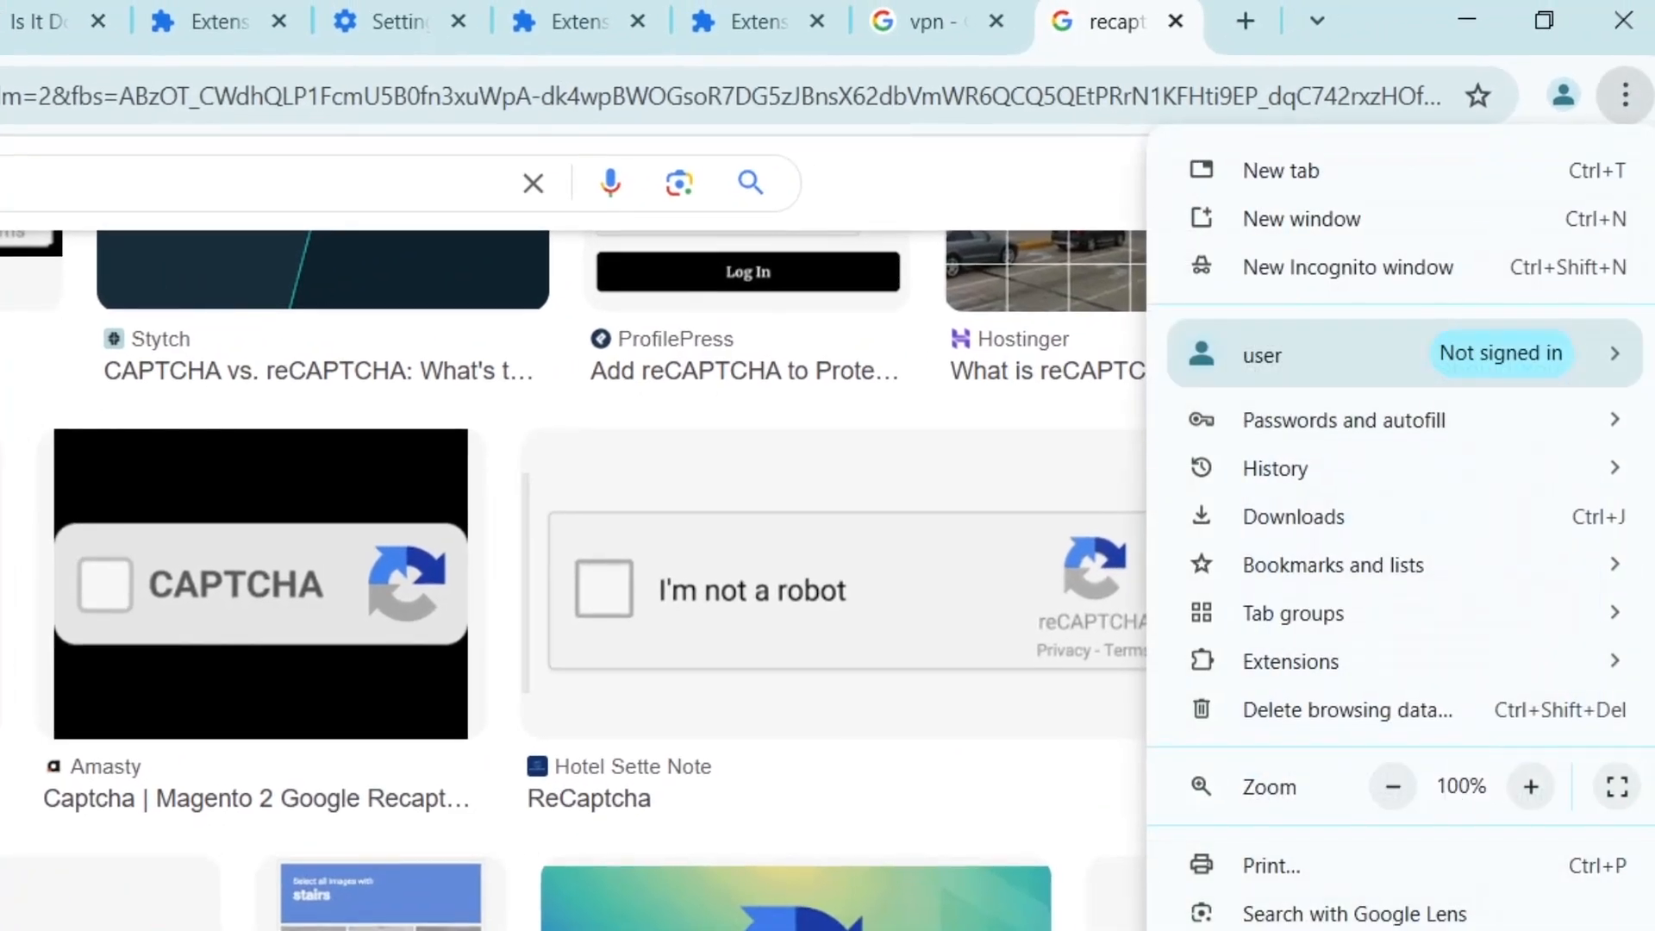
{"action": "scroll", "scroll_direction": "down", "scroll_amount": 3}
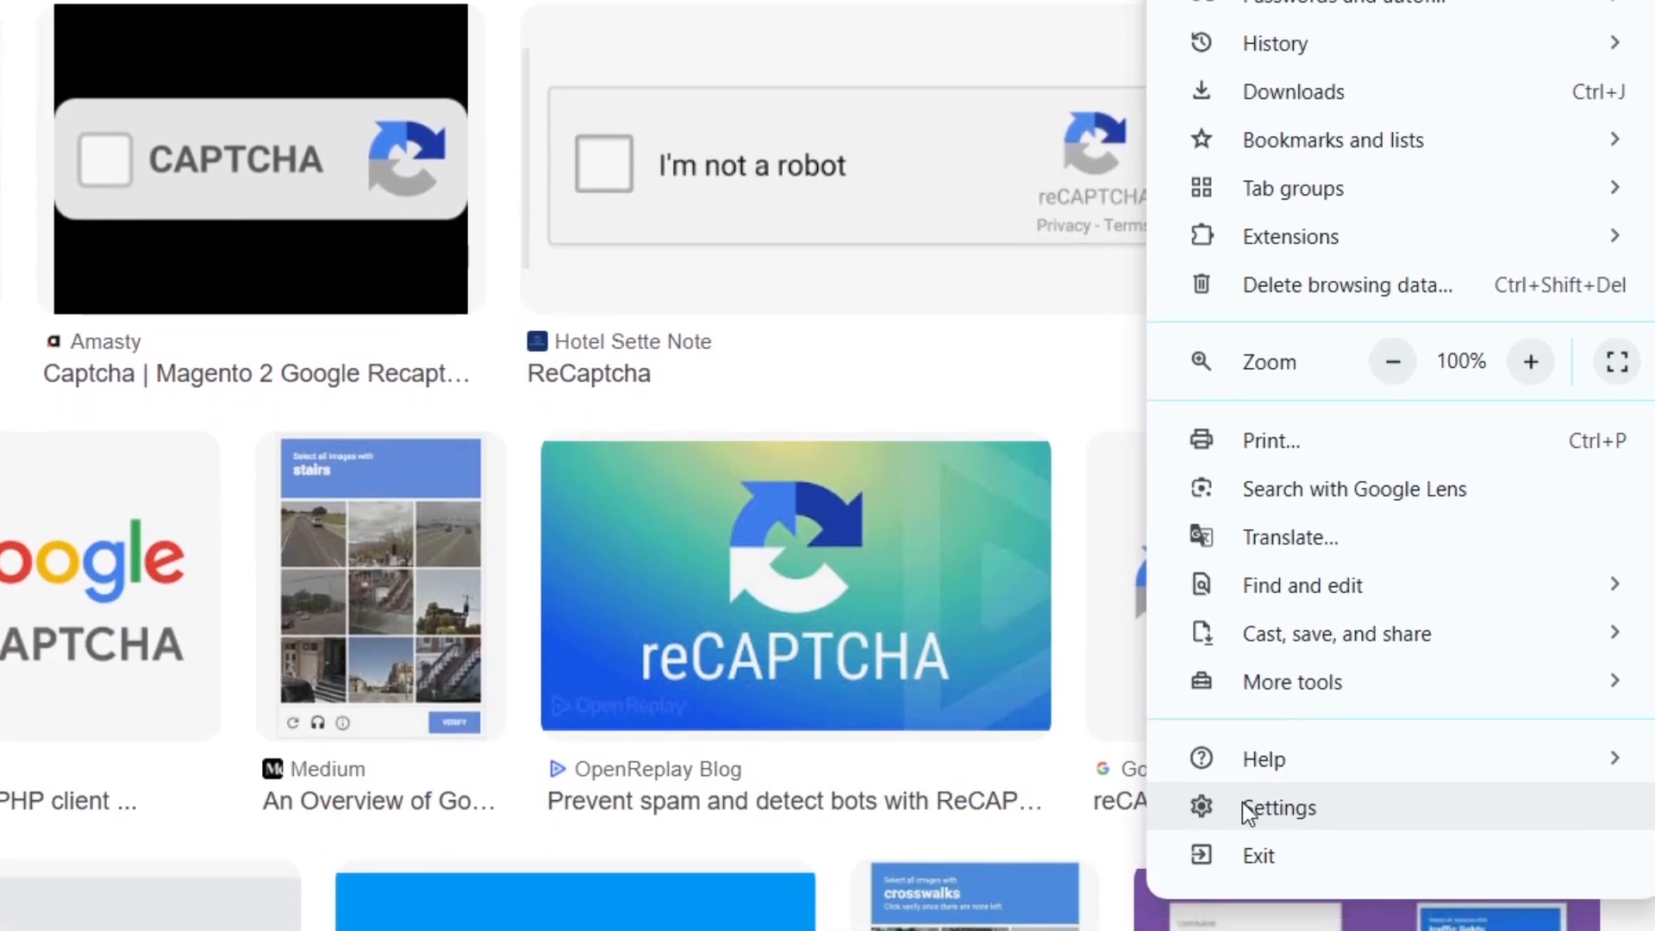
{"action": "left_click", "coordinate": [1278, 808]}
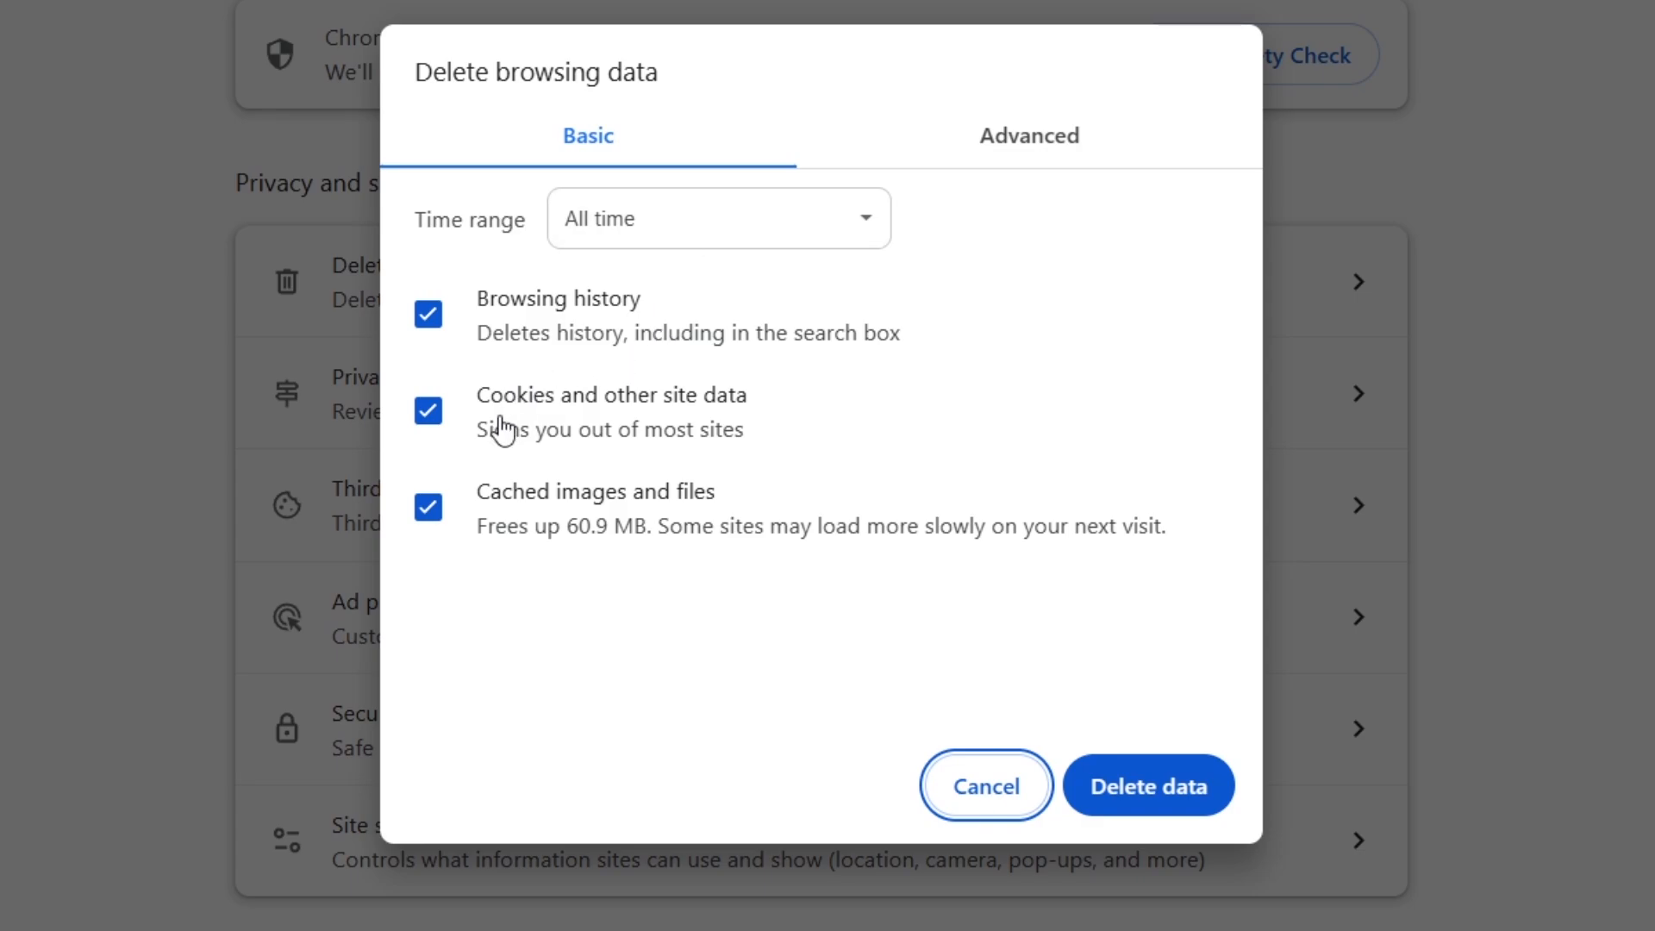
{"action": "mouse_move", "coordinate": [1043, 665]}
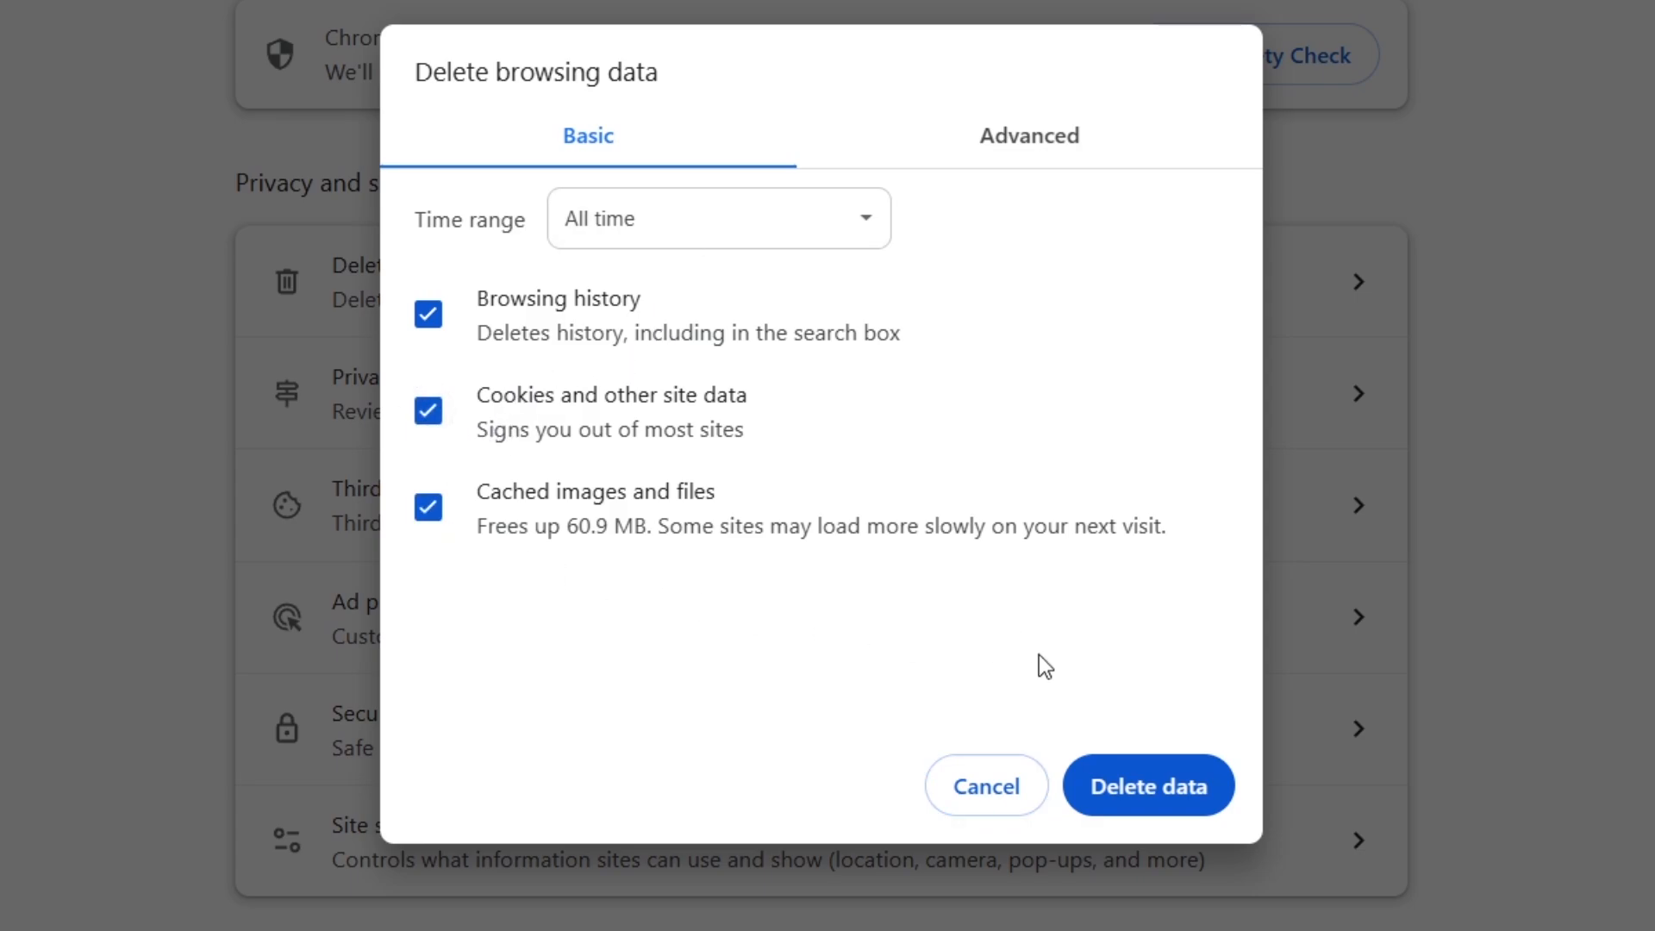
{"action": "left_click", "coordinate": [984, 785]}
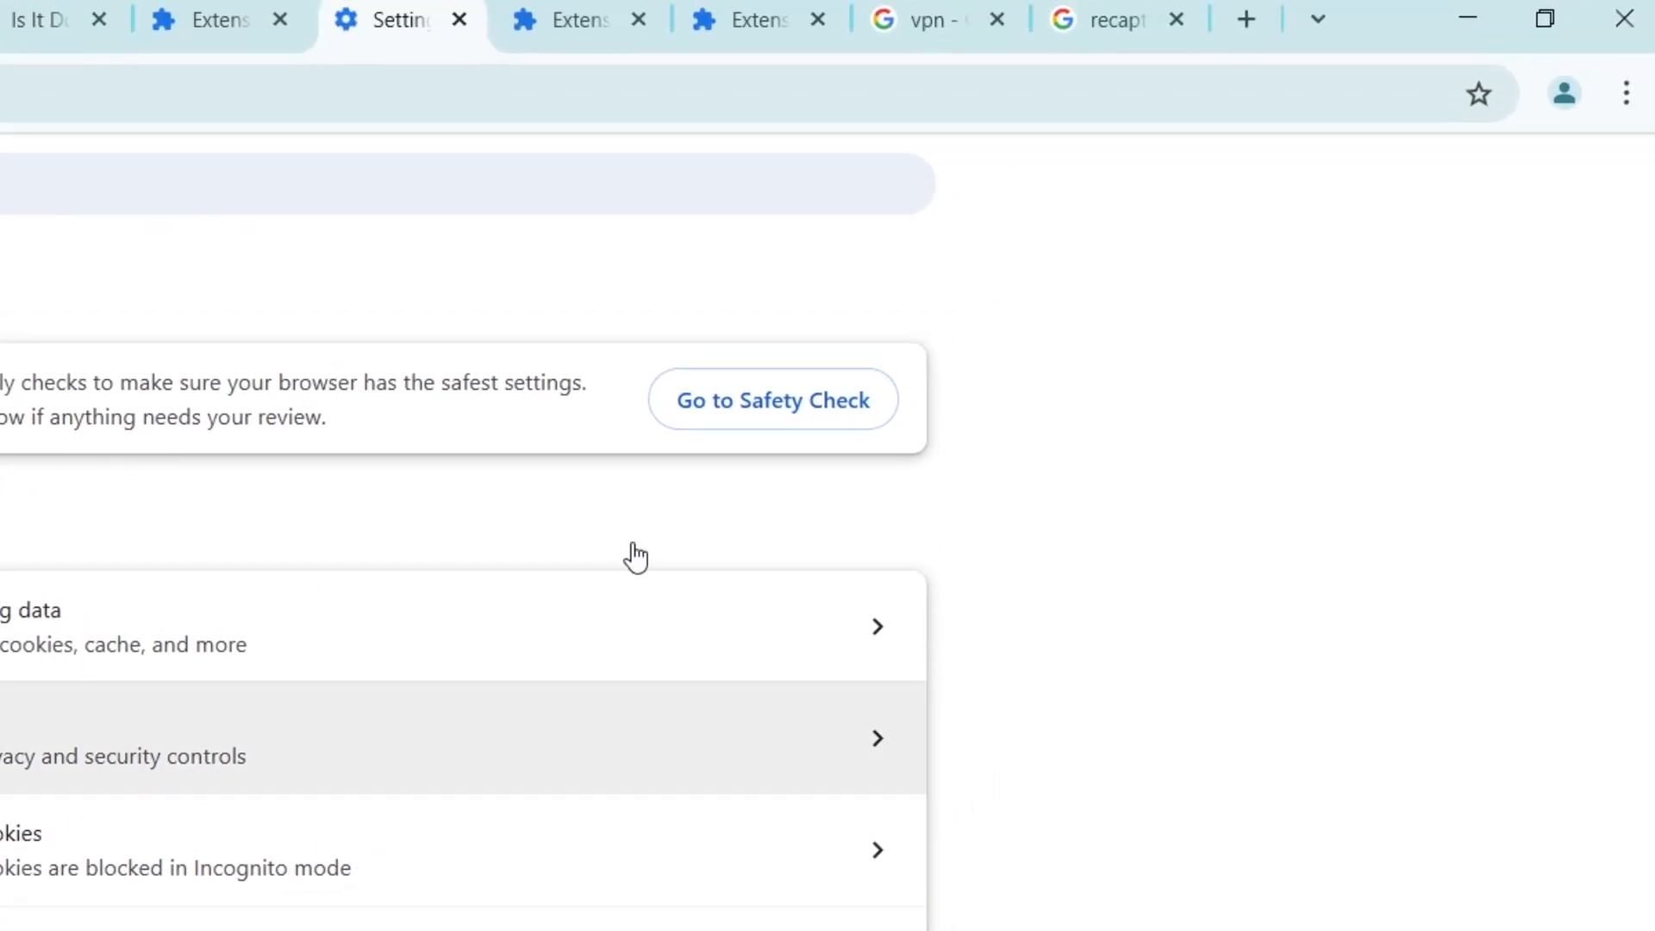
Open Manage Extensions to review Google Docs Offline and IDM Integration Module.
{"action": "left_click", "coordinate": [1624, 93]}
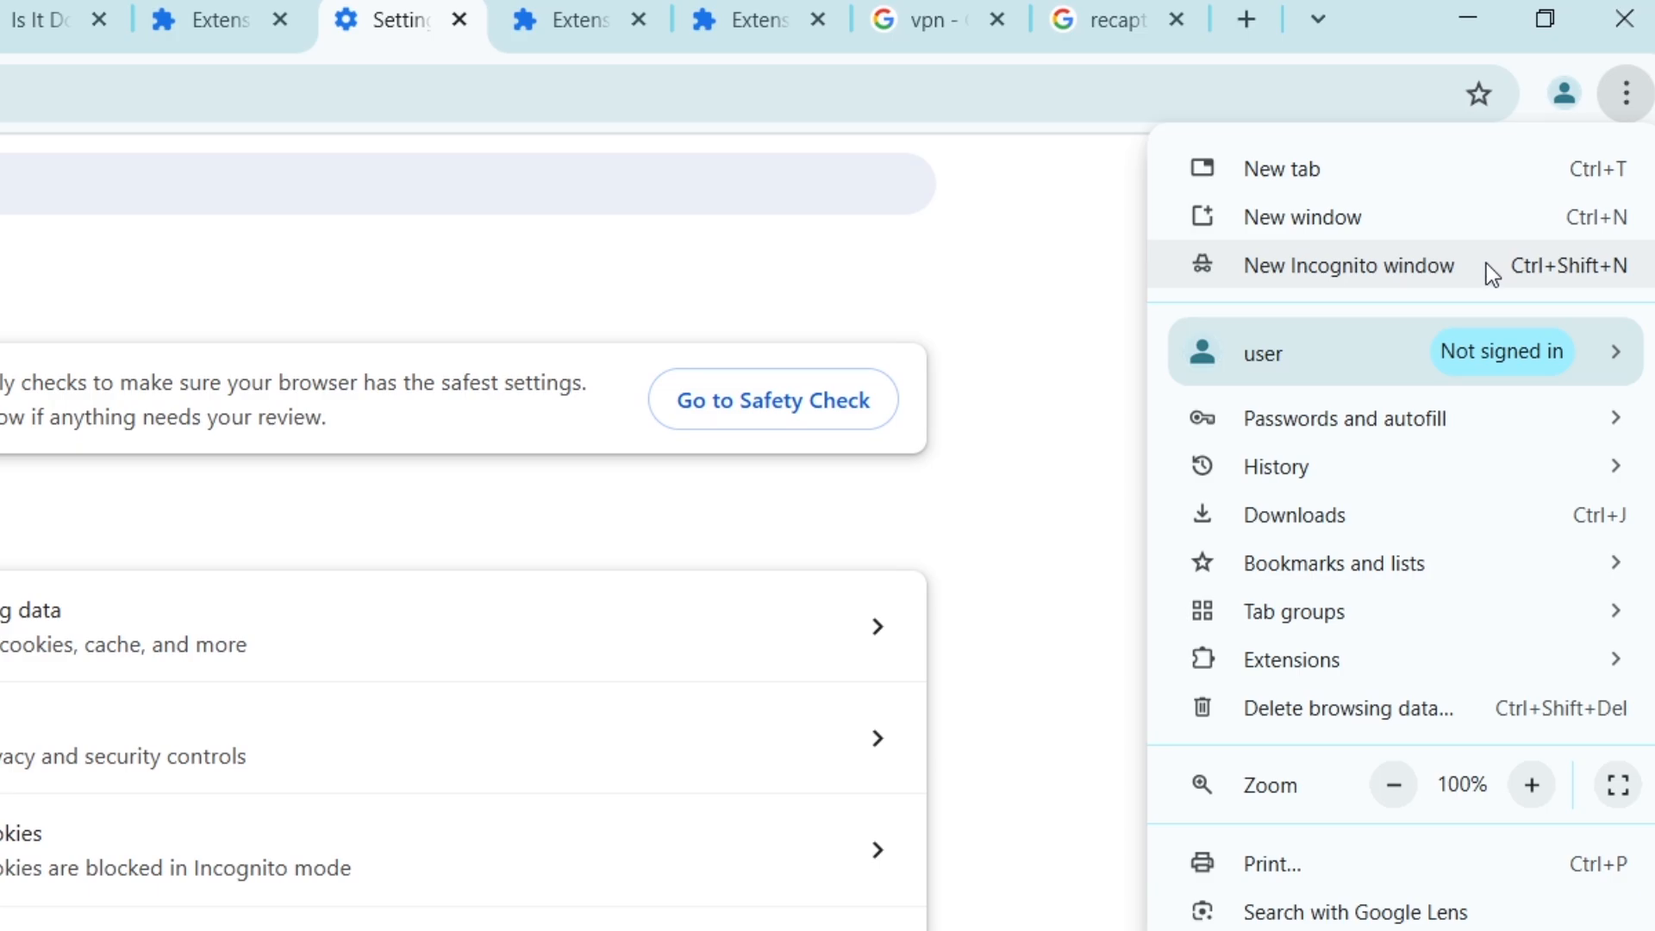
{"action": "left_click", "coordinate": [1349, 265]}
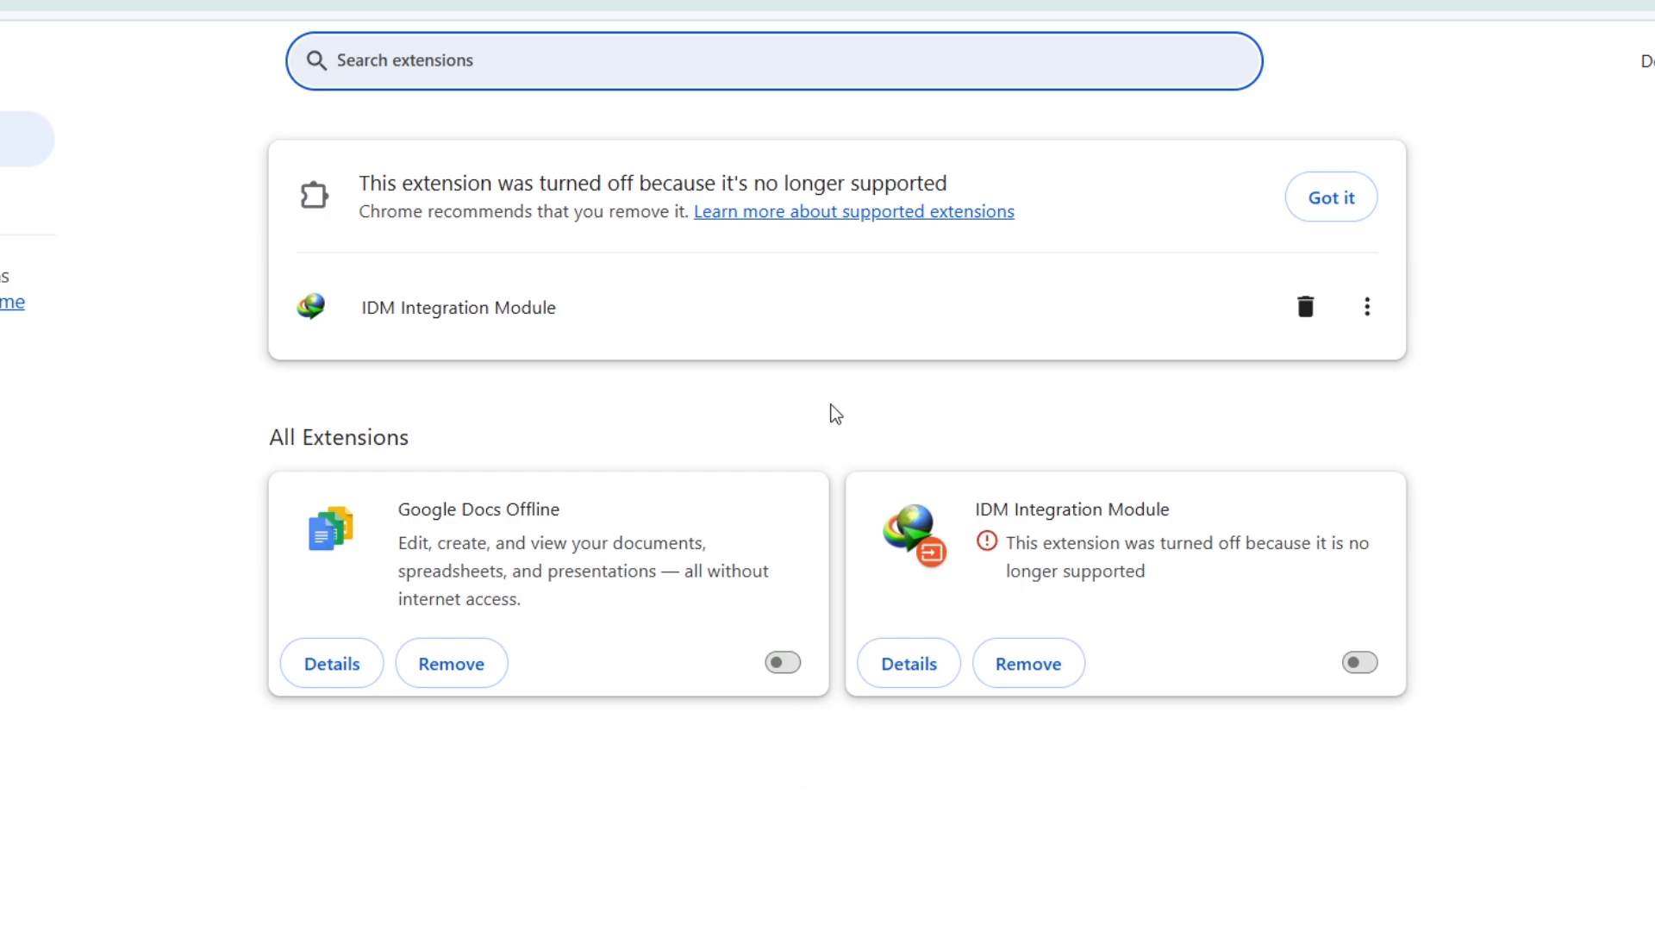
{"action": "mouse_move", "coordinate": [1409, 789]}
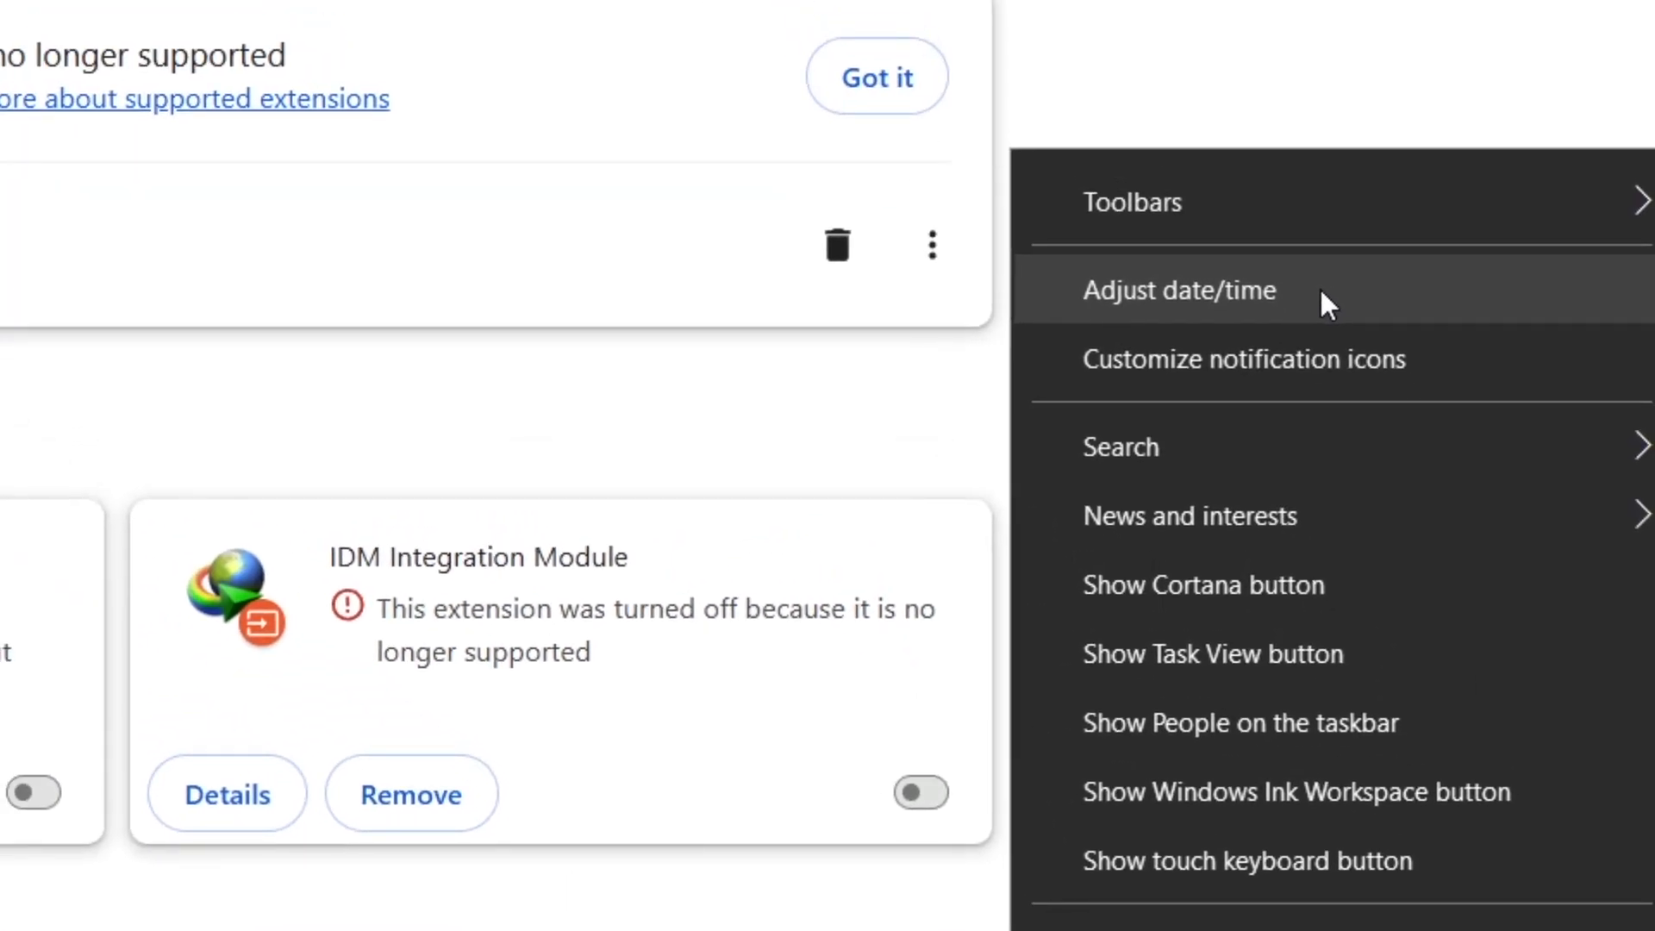
Keep Windows time set automatically and sync the clock with time.windows.com.
{"action": "left_click", "coordinate": [1179, 291]}
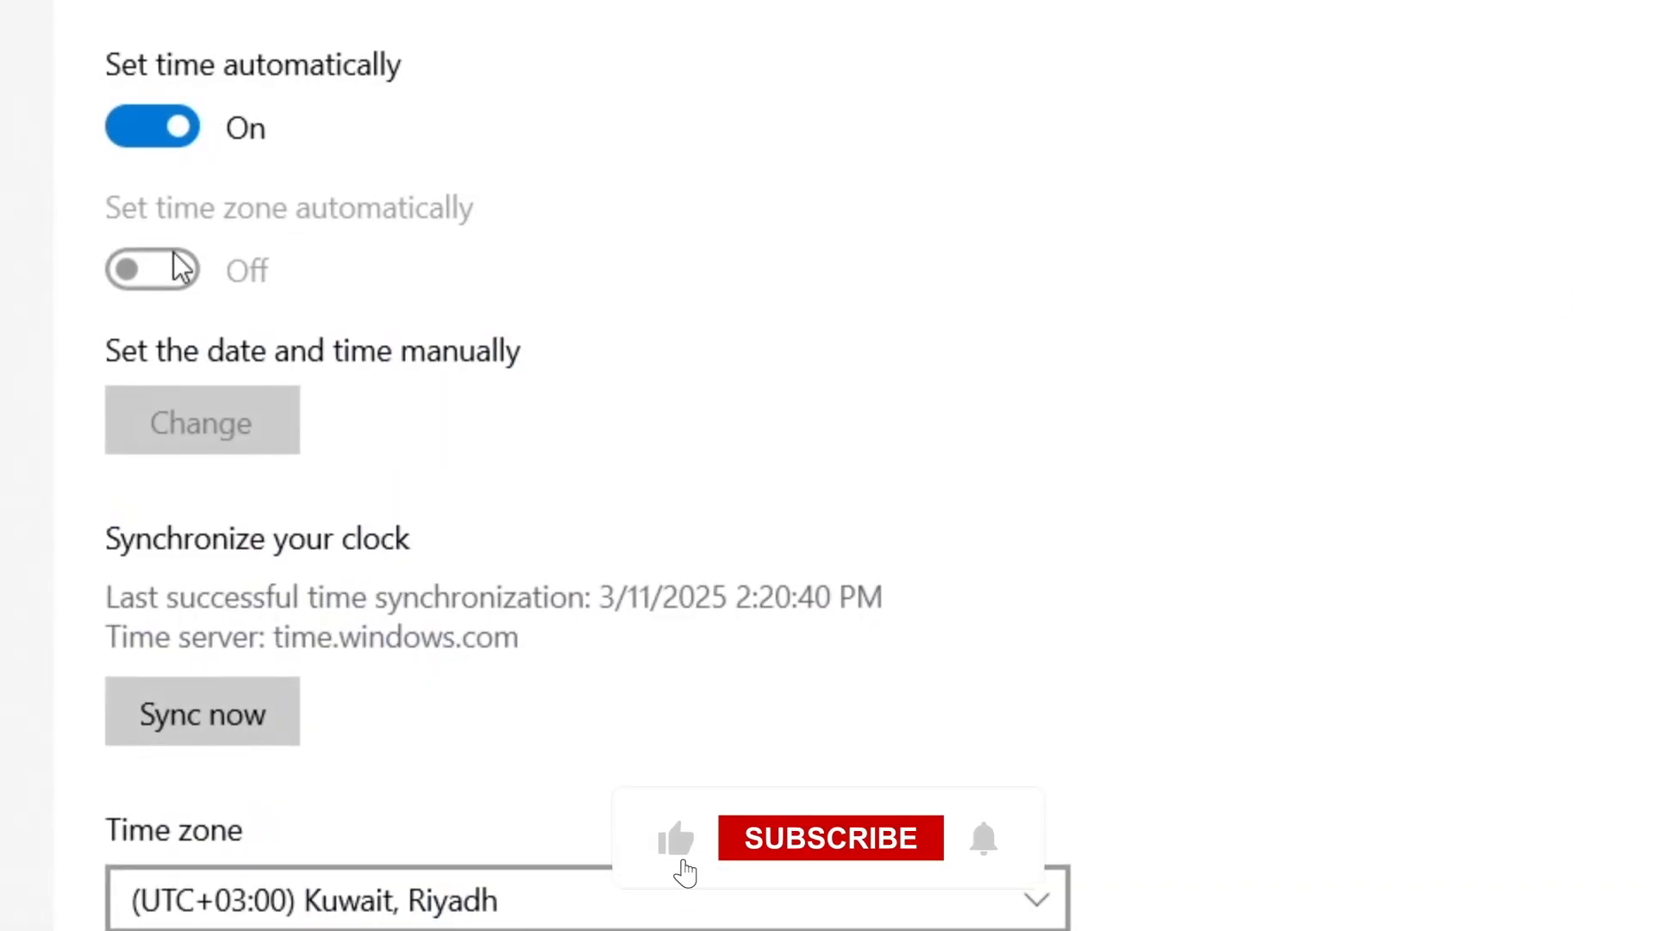
{"action": "left_click", "coordinate": [830, 838]}
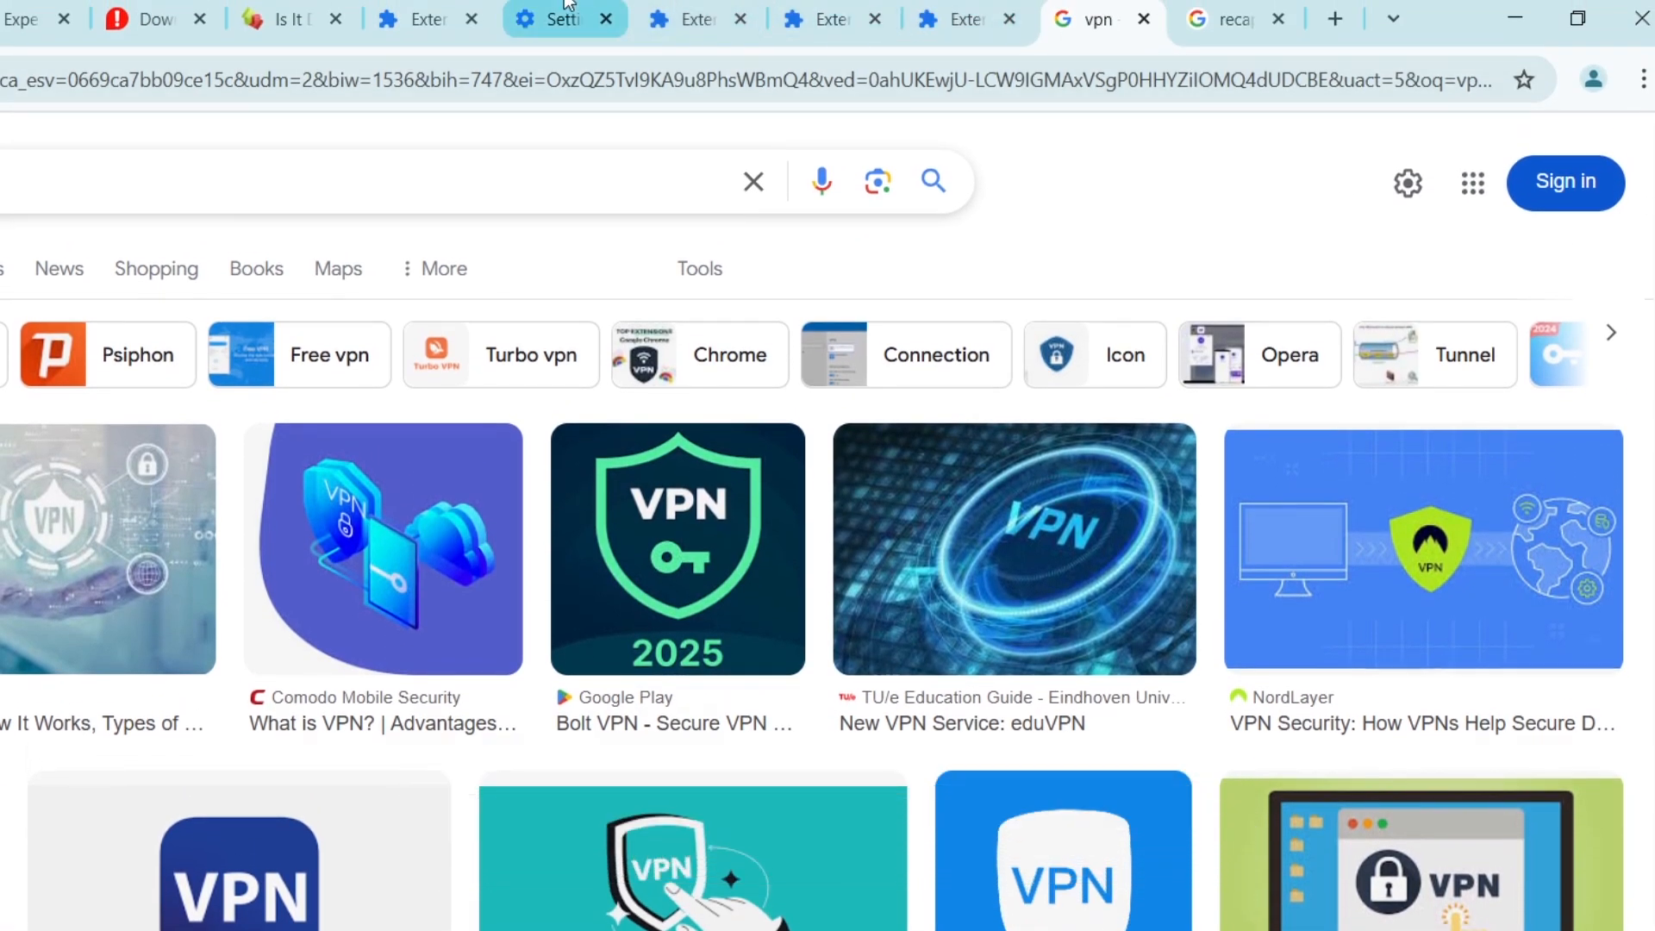
Check About Google Chrome, confirming version 134.0.6998.89 is up to date.
{"action": "left_click", "coordinate": [549, 19]}
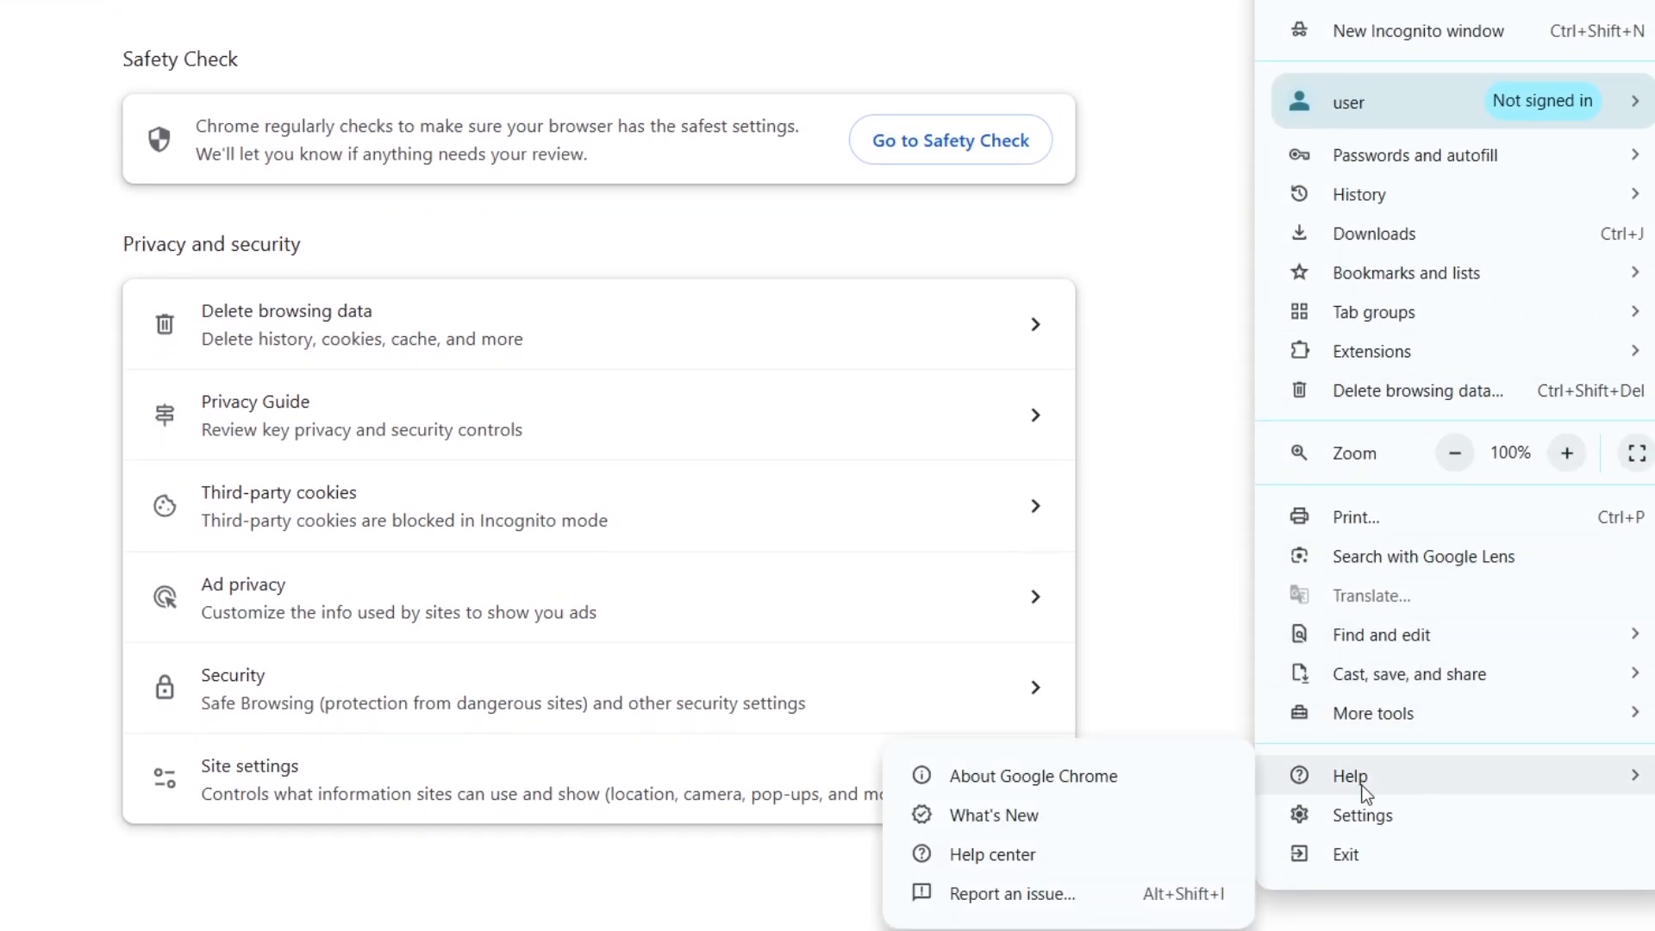
{"action": "left_click", "coordinate": [1035, 776]}
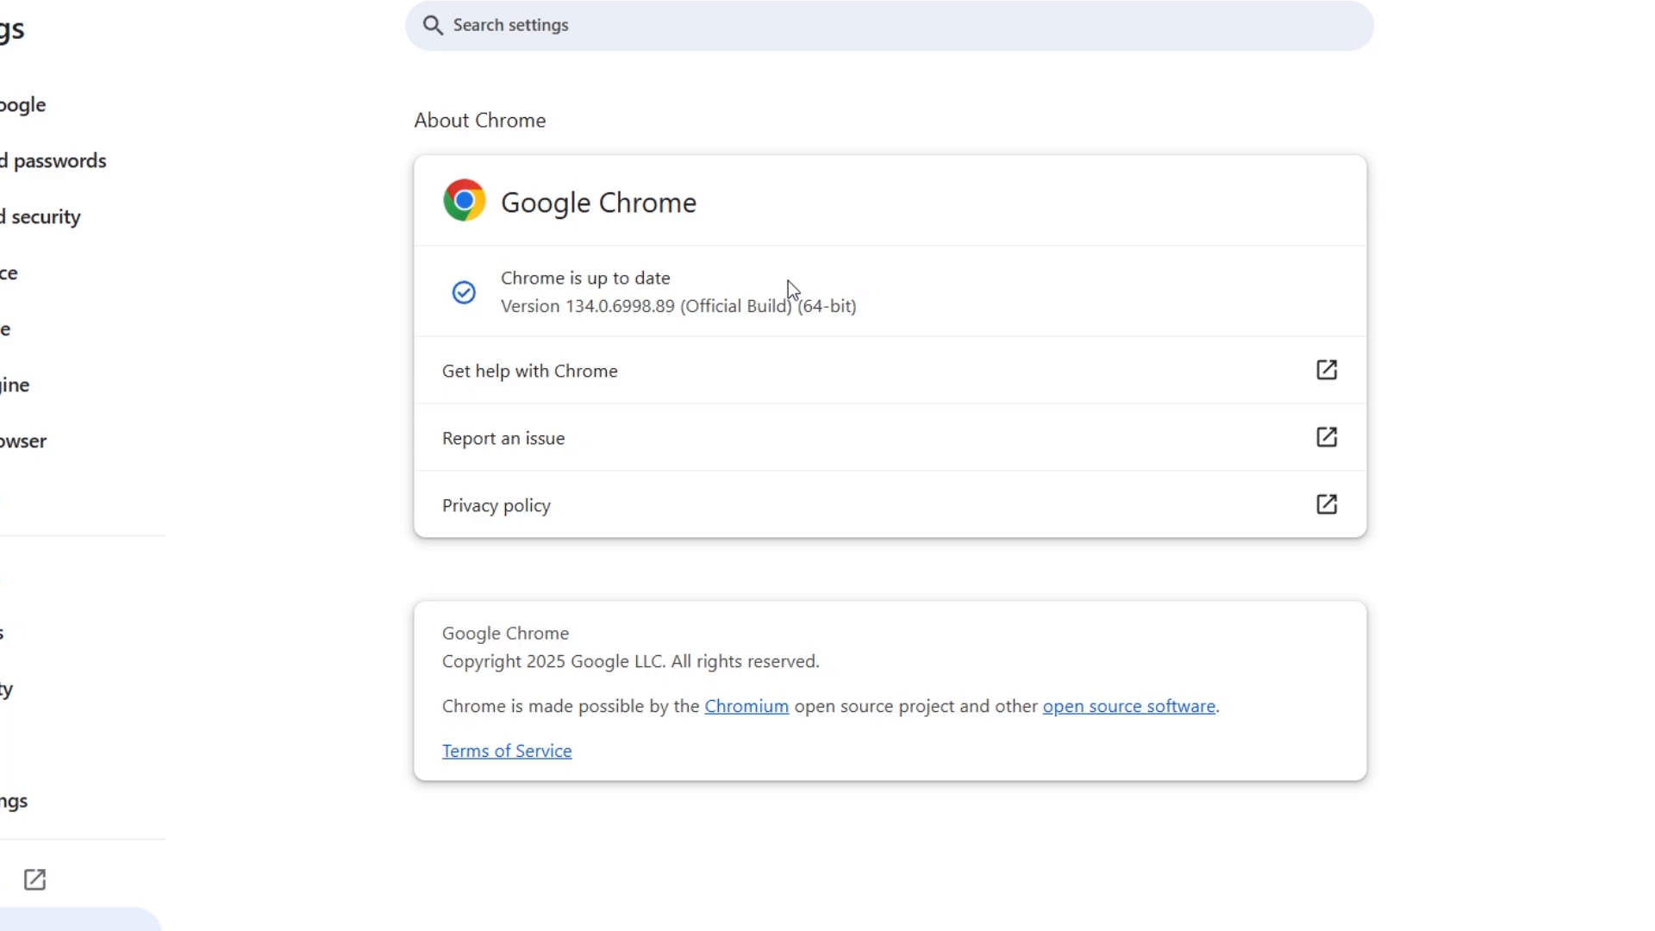
{"action": "mouse_move", "coordinate": [1475, 299]}
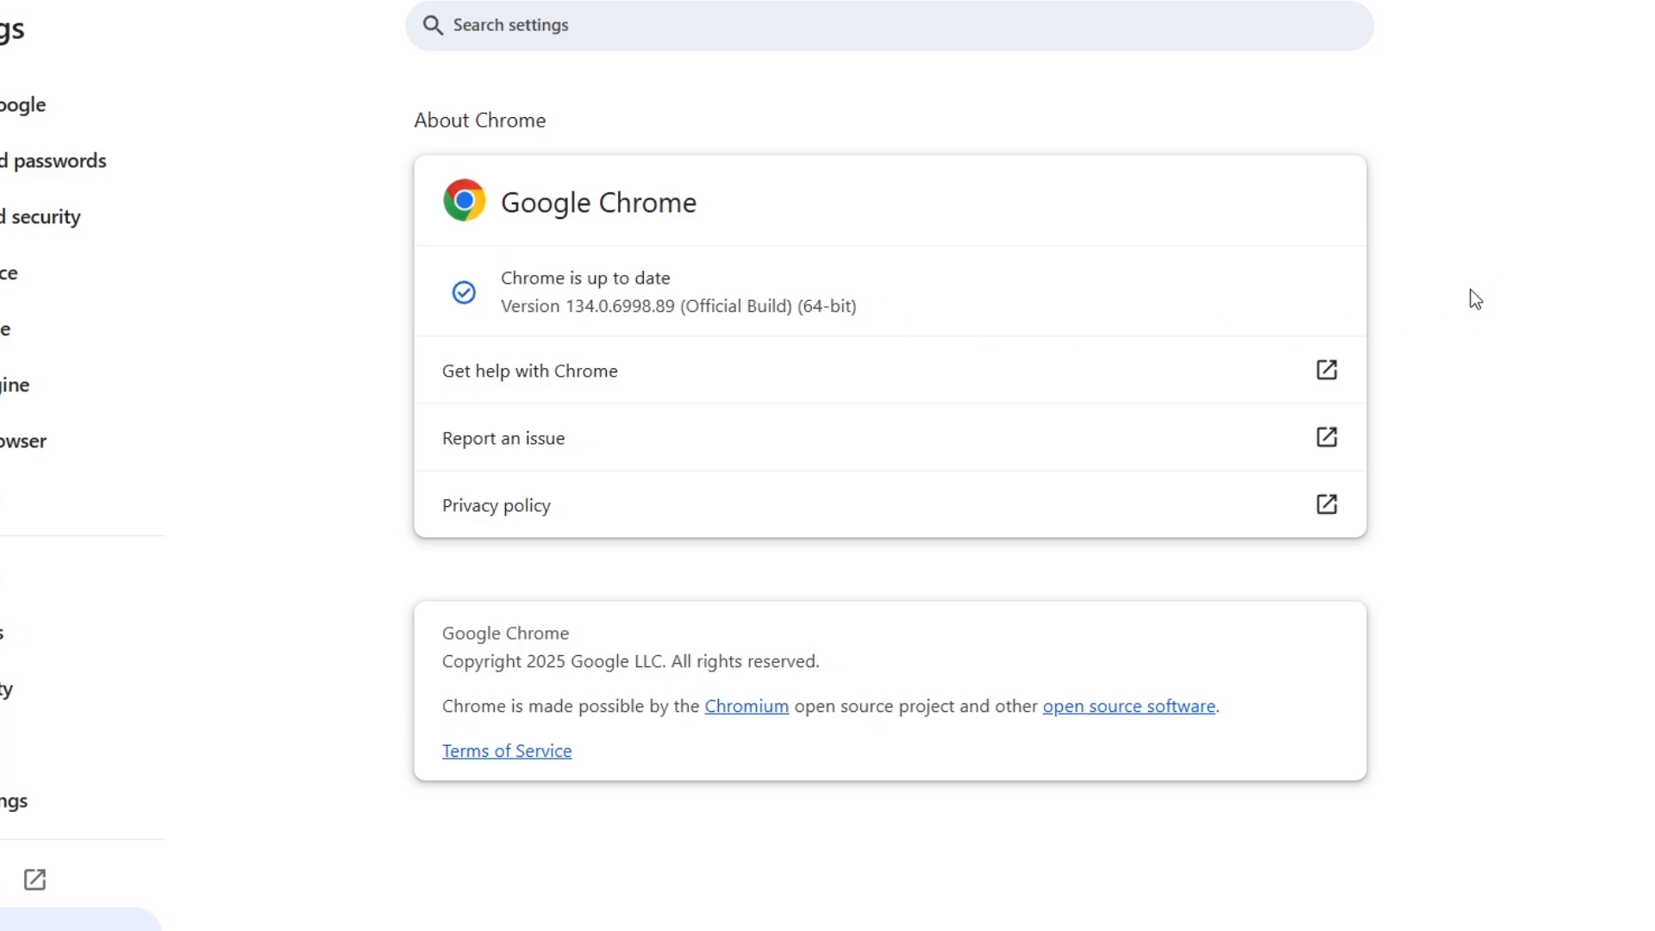
{"action": "mouse_move", "coordinate": [1438, 312]}
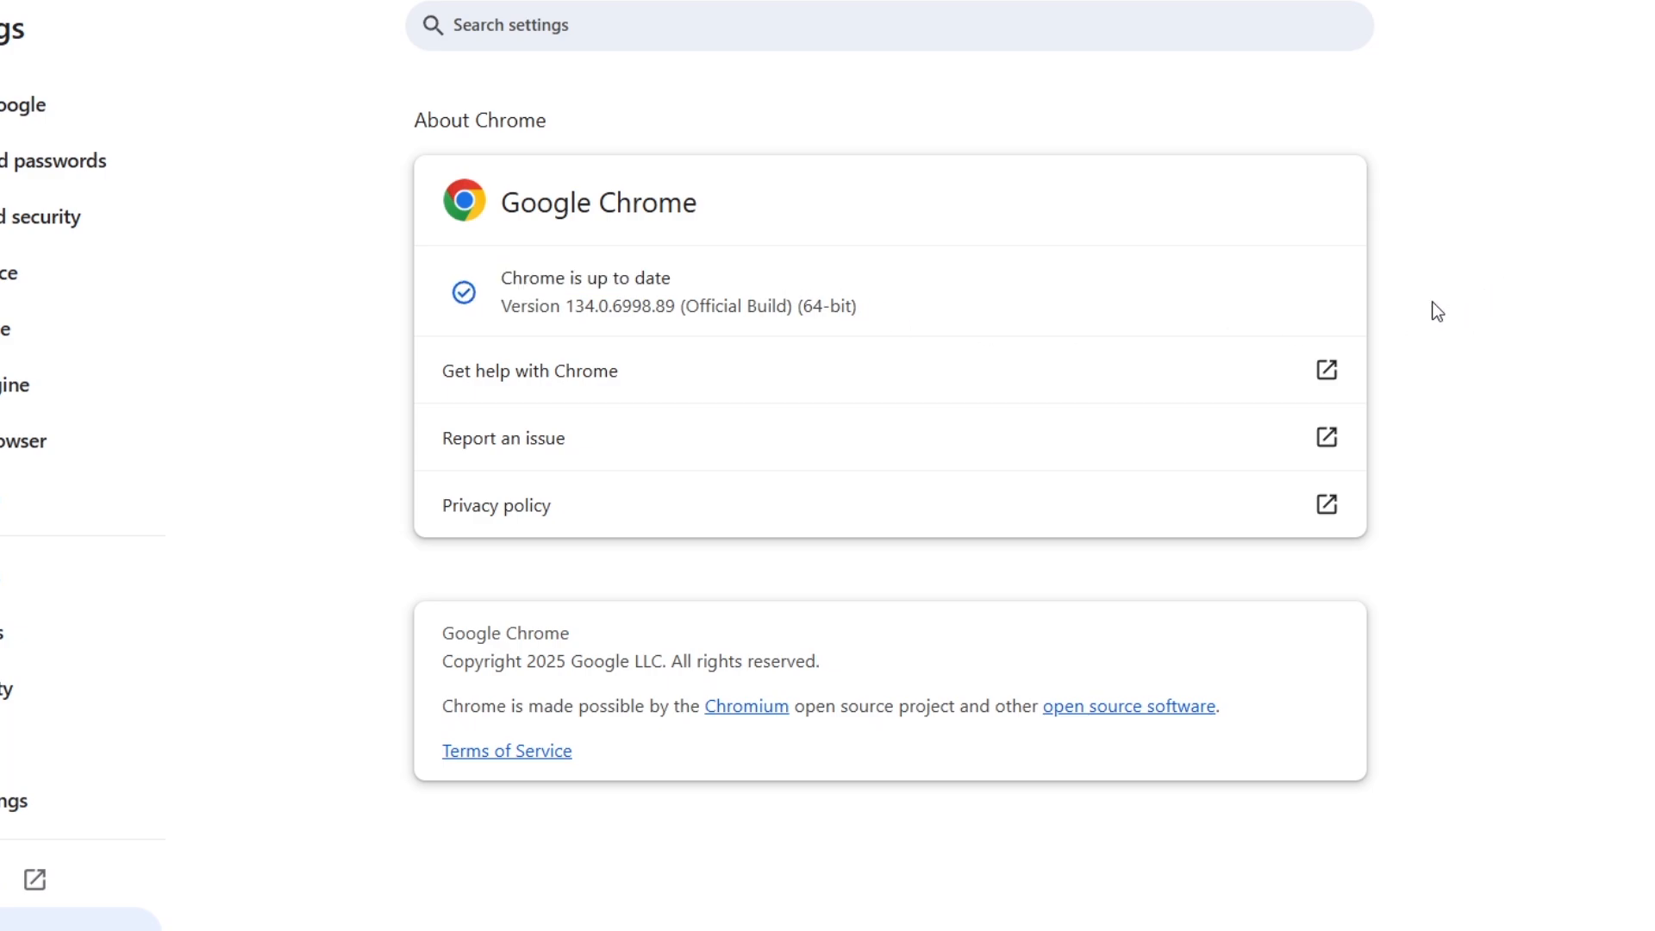
{"action": "mouse_move", "coordinate": [1375, 317]}
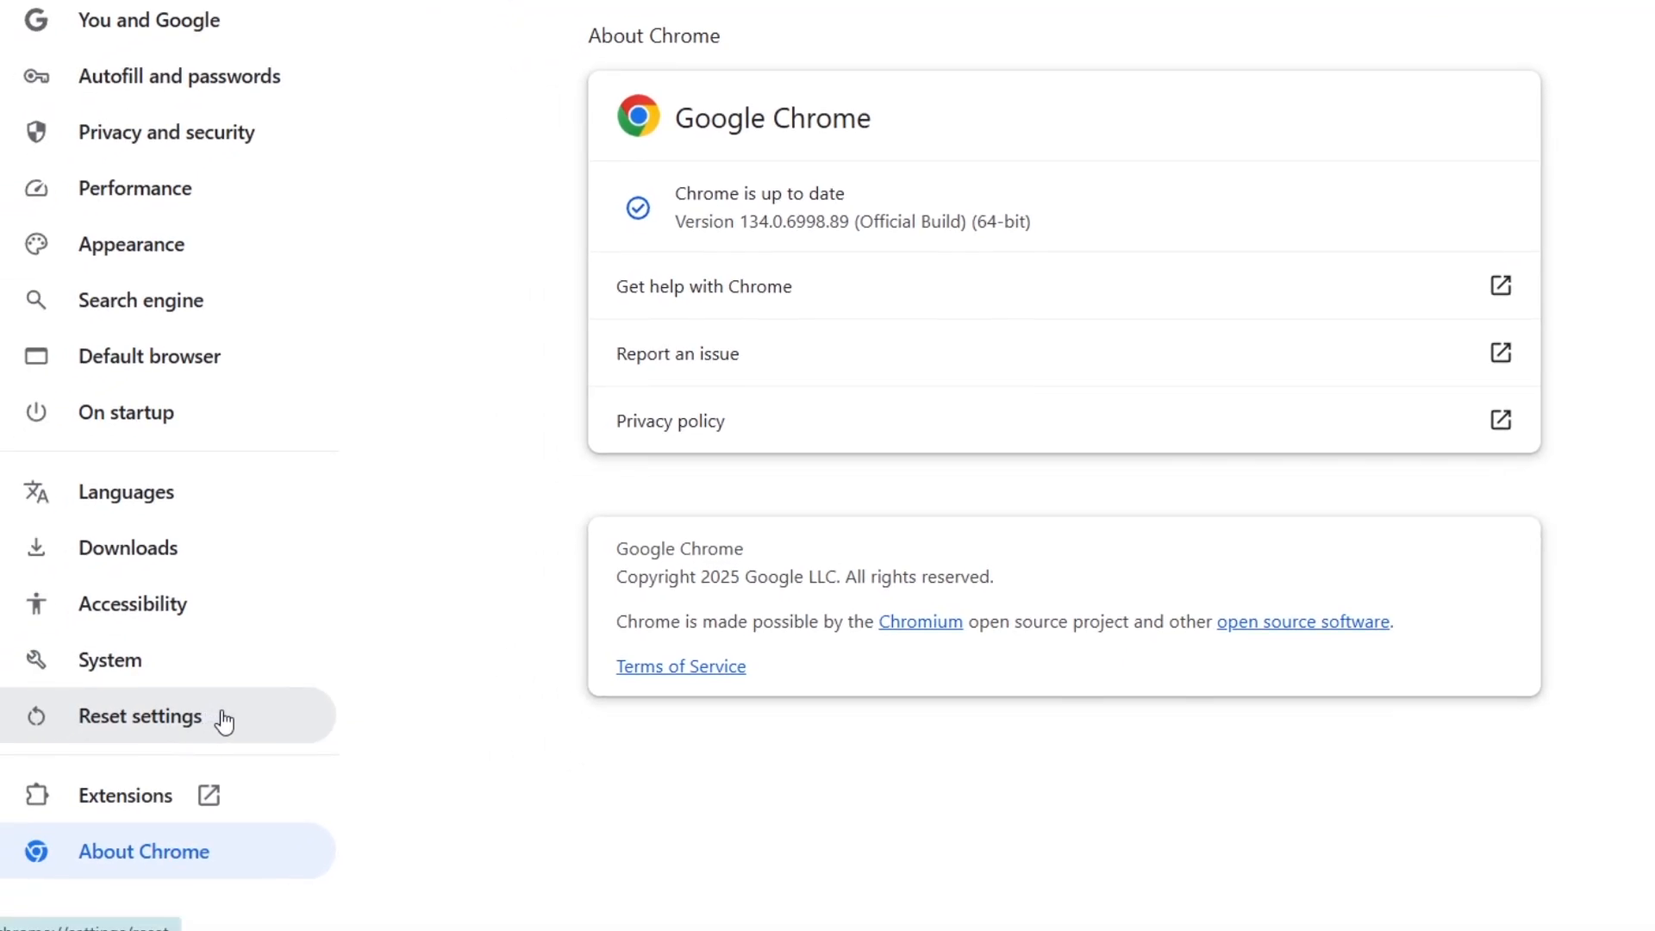
{"action": "mouse_move", "coordinate": [228, 730]}
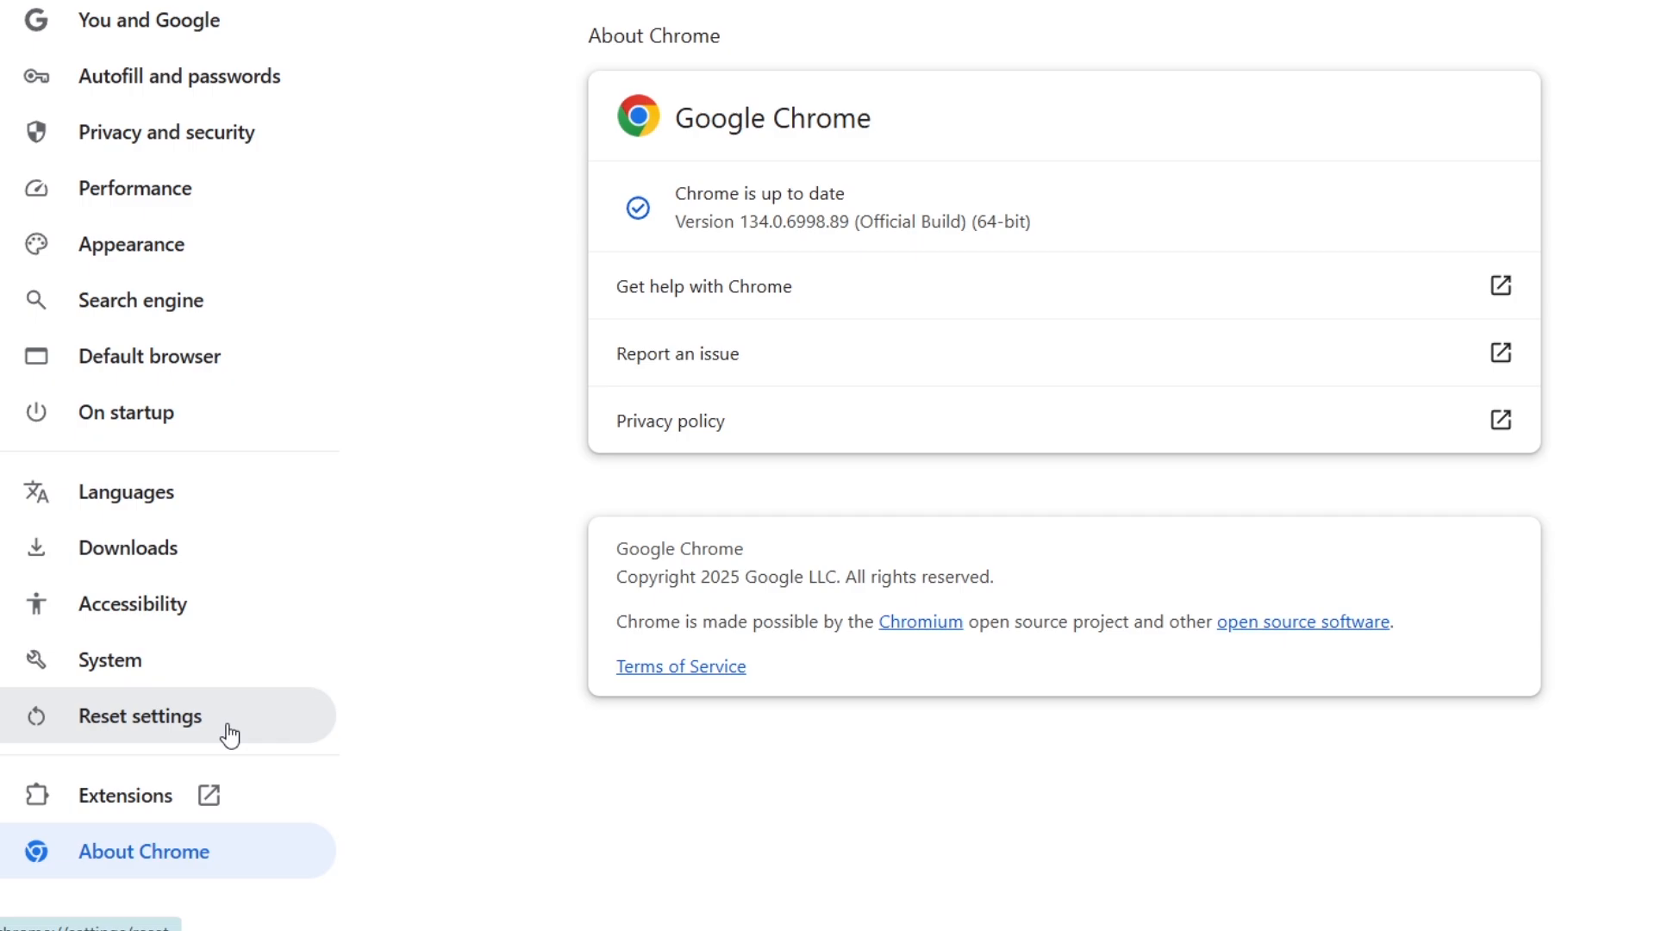
{"action": "mouse_move", "coordinate": [245, 725]}
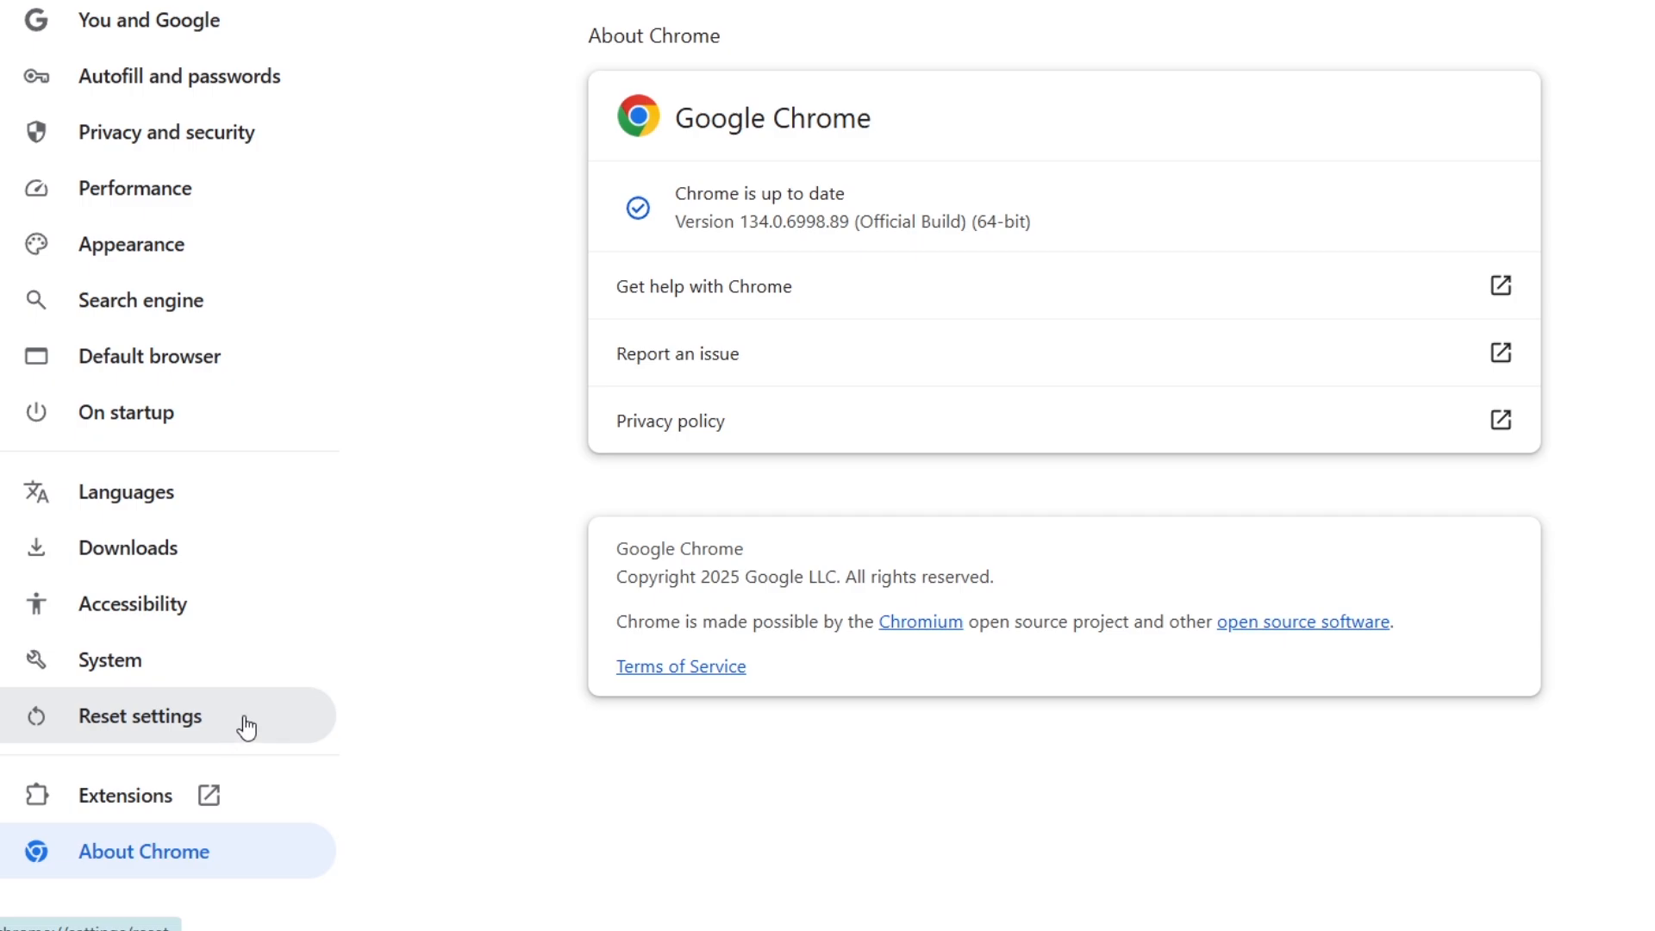
Open Reset settings and cancel the restore-to-original-defaults confirmation.
{"action": "left_click", "coordinate": [141, 715]}
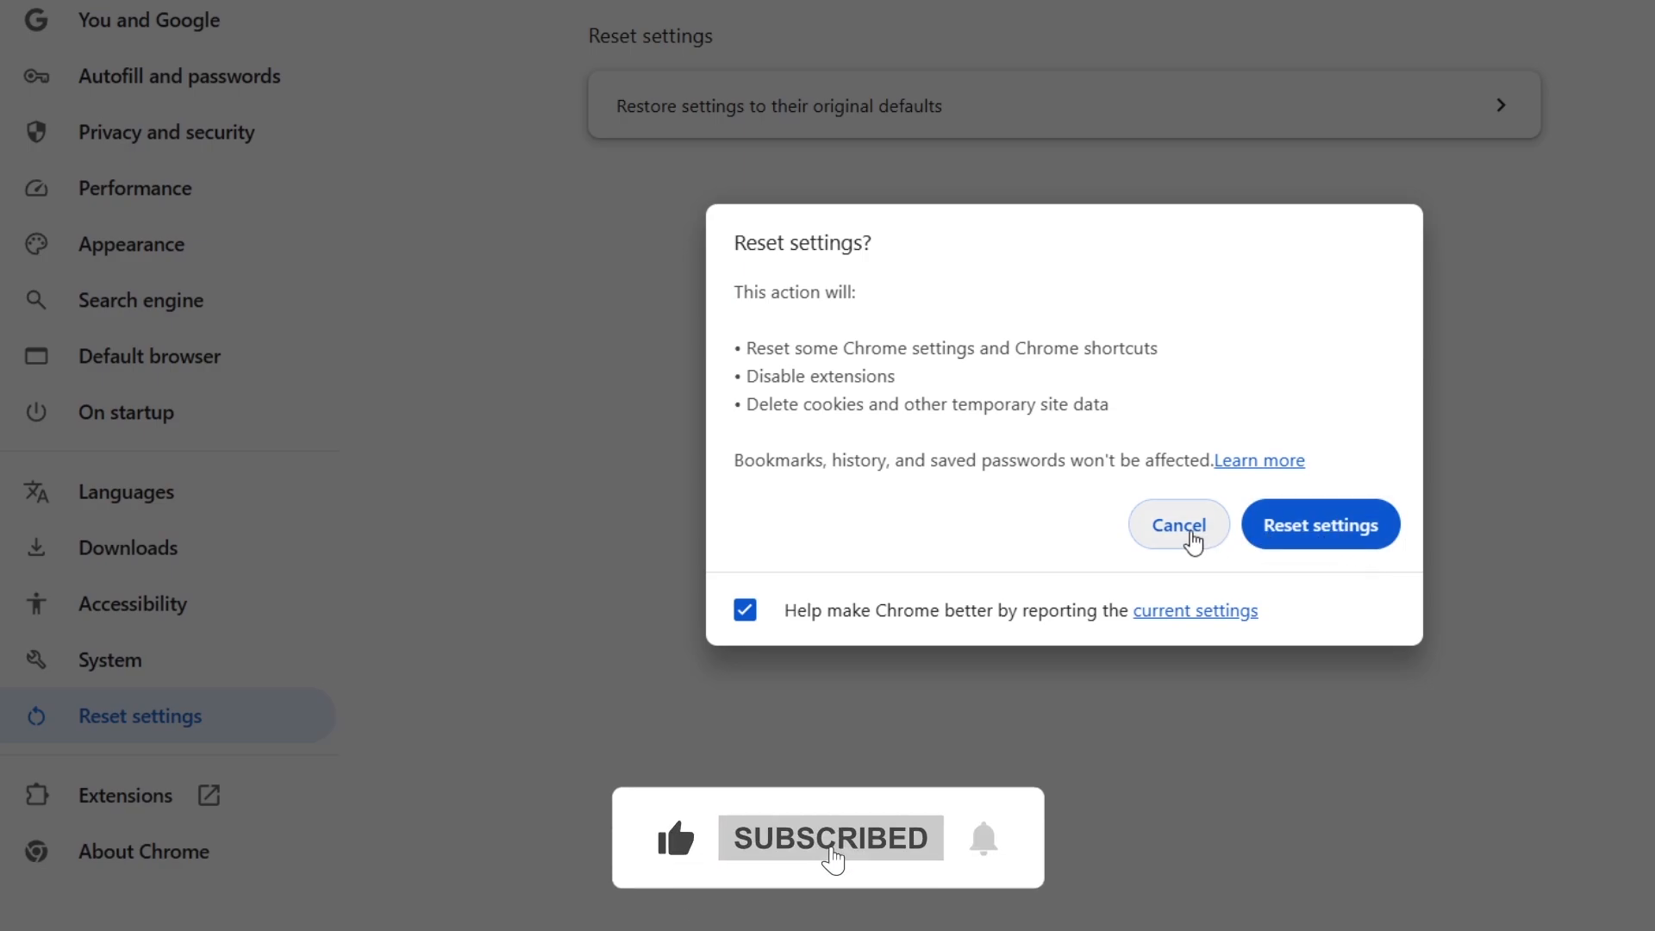
{"action": "left_click", "coordinate": [1179, 525]}
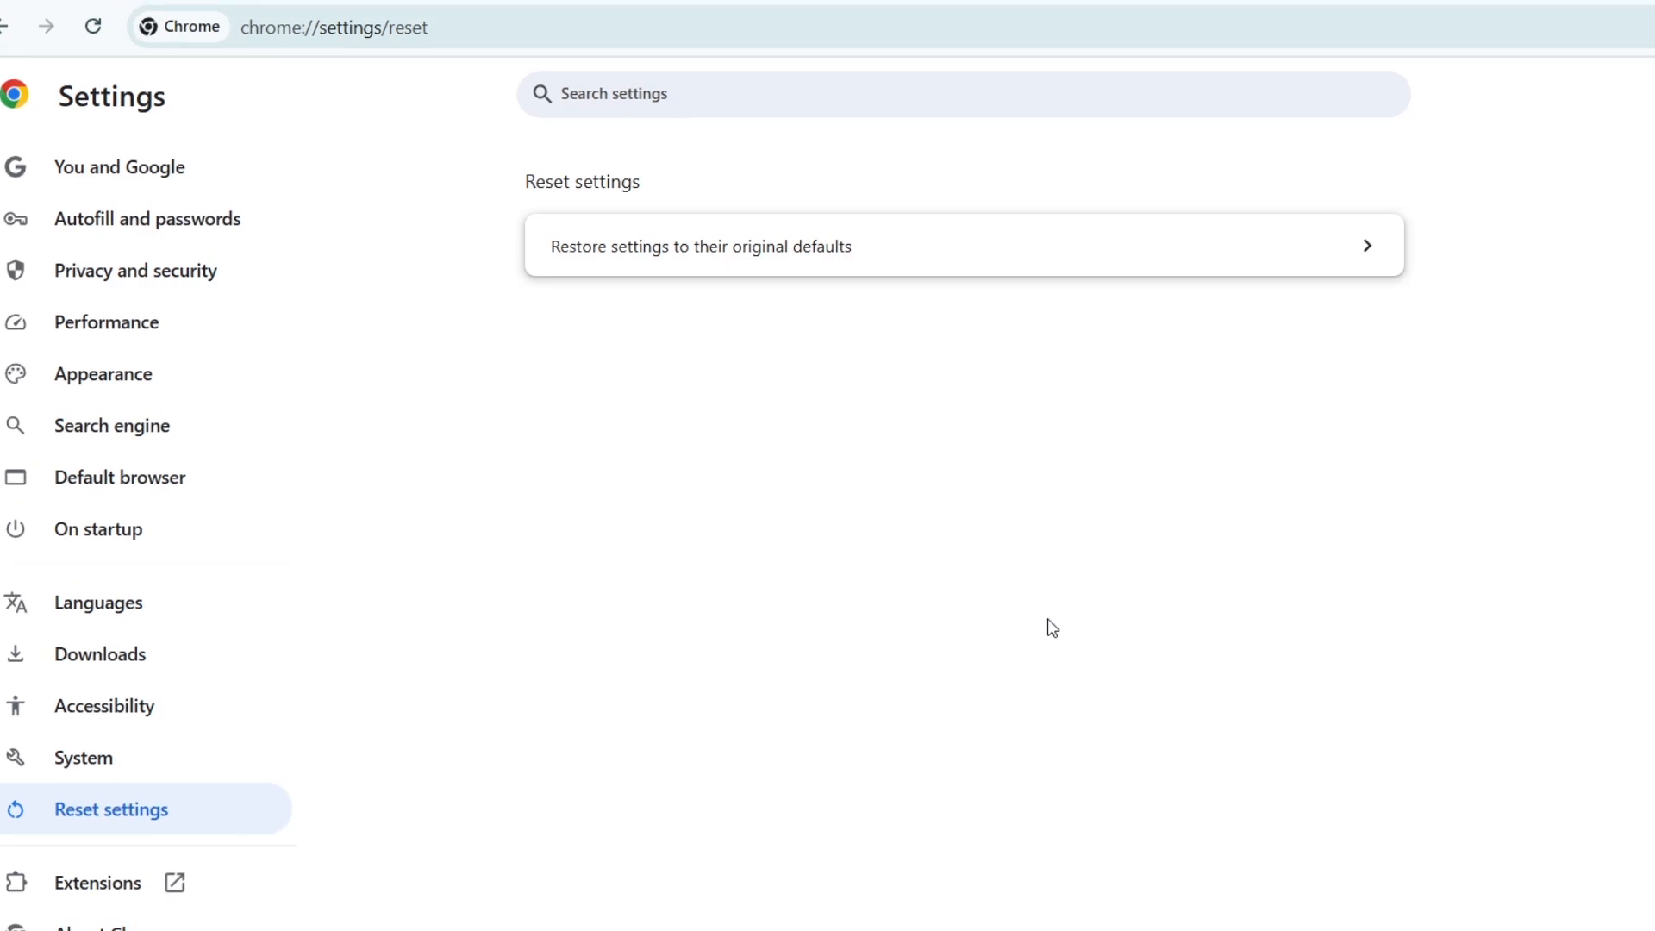
{"action": "mouse_move", "coordinate": [1038, 624]}
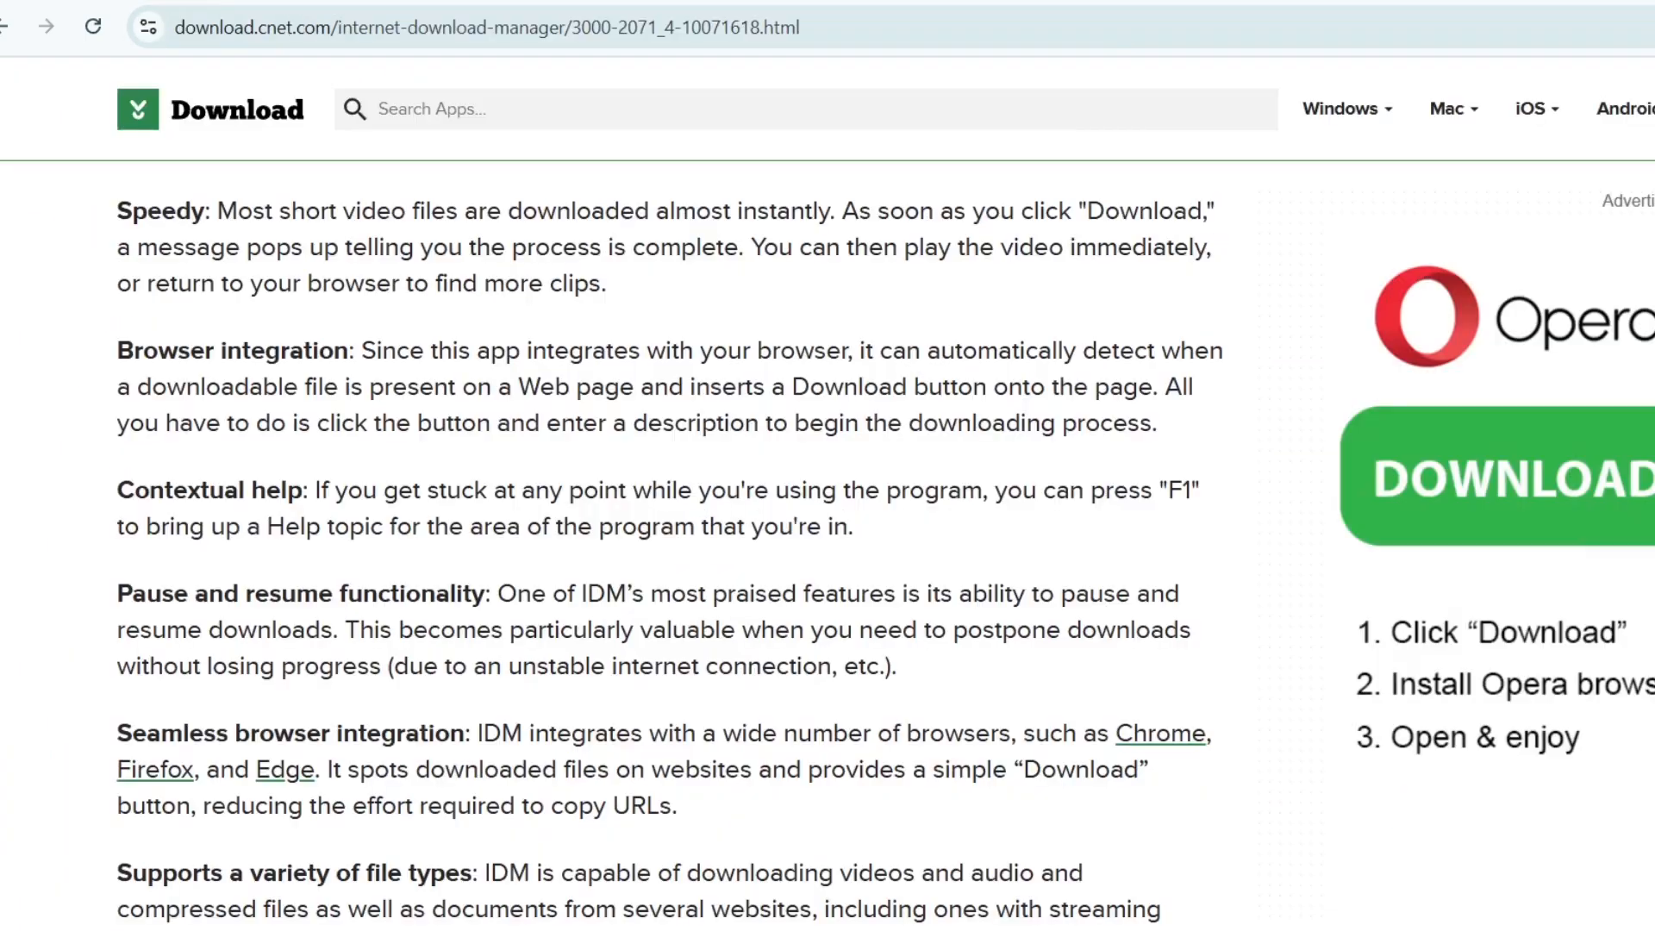
Scroll down and back up through the Chrome Web Store Discover page.
{"action": "scroll", "scroll_direction": "down", "scroll_amount": 3}
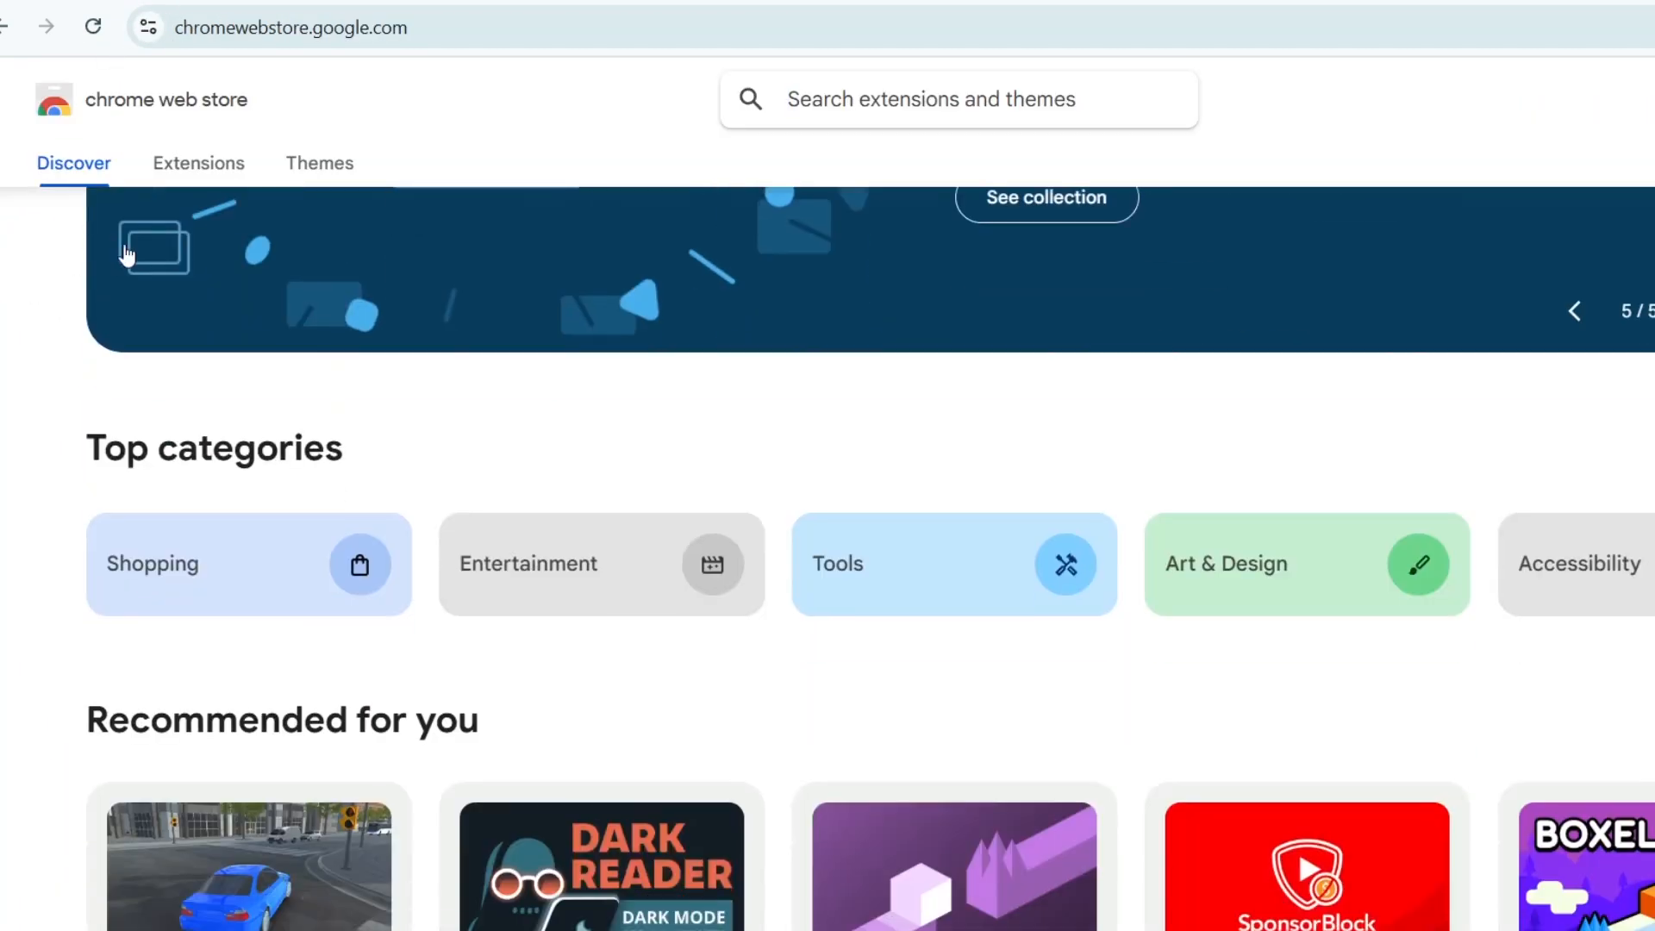
{"action": "scroll", "scroll_direction": "up", "scroll_amount": 3}
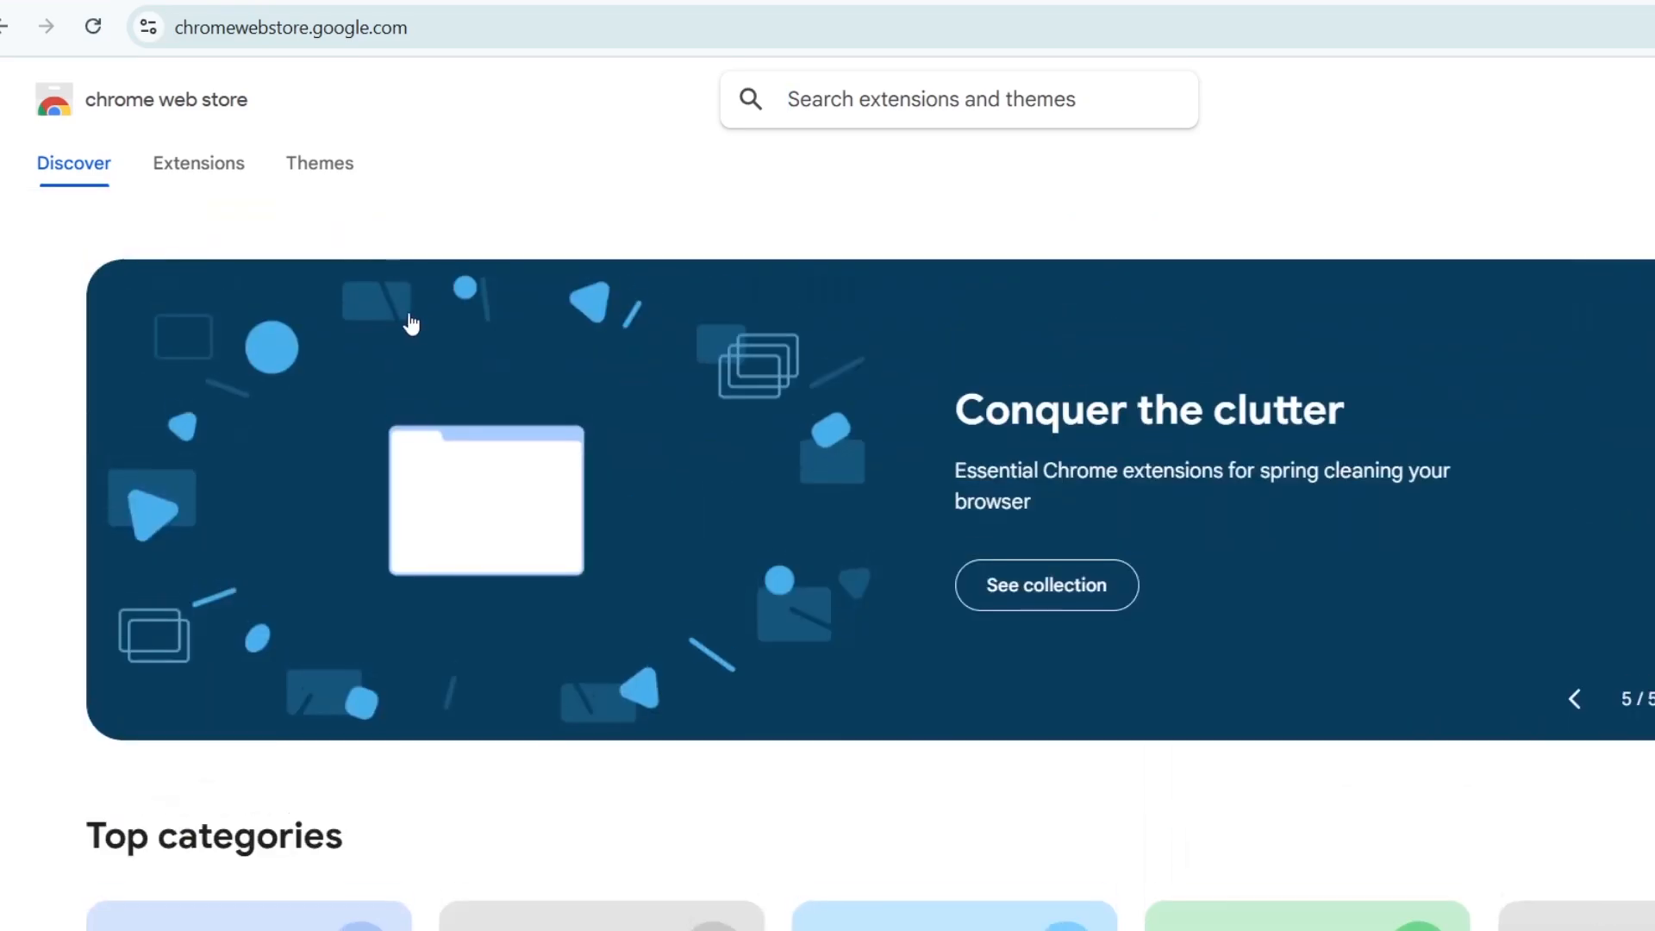
{"action": "mouse_move", "coordinate": [1419, 218]}
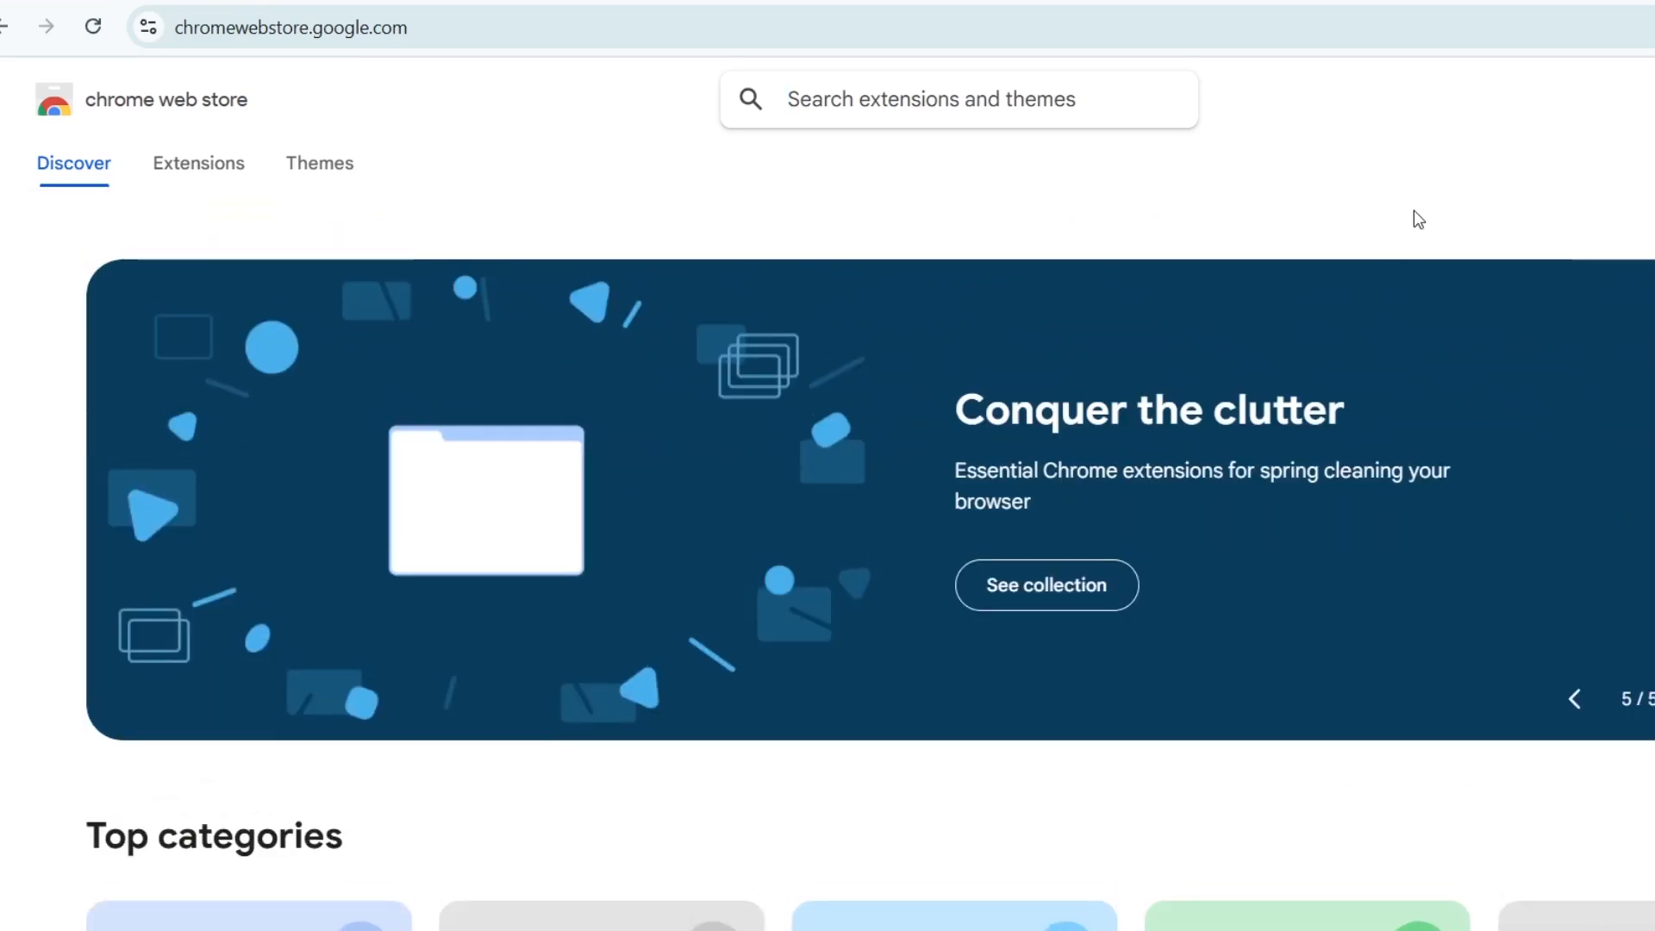
{"action": "mouse_move", "coordinate": [1612, 401]}
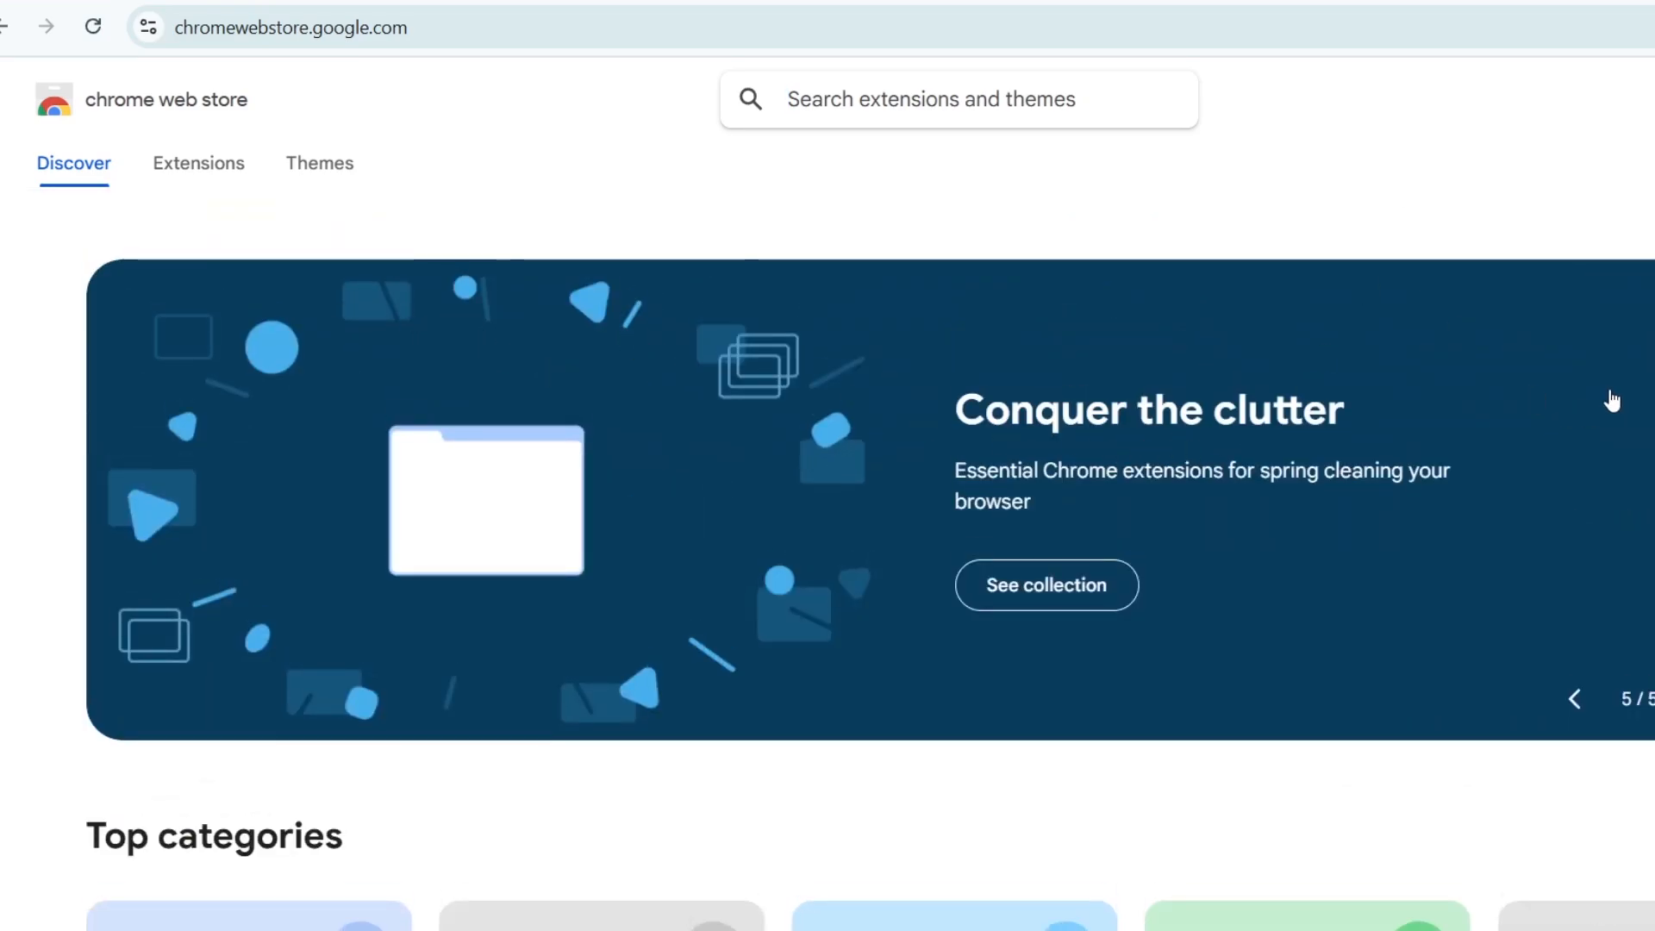